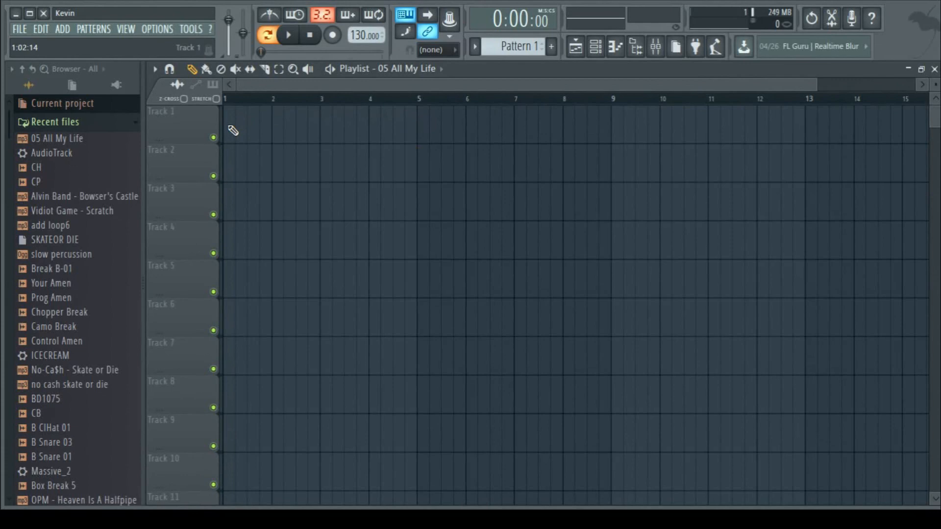
{"action": "mouse_move", "coordinate": [261, 139]}
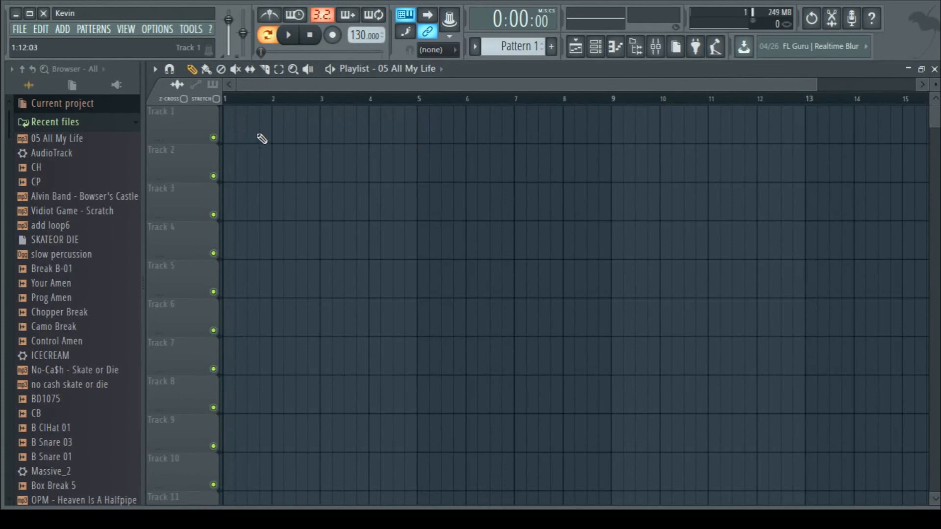
{"action": "mouse_move", "coordinate": [274, 130]}
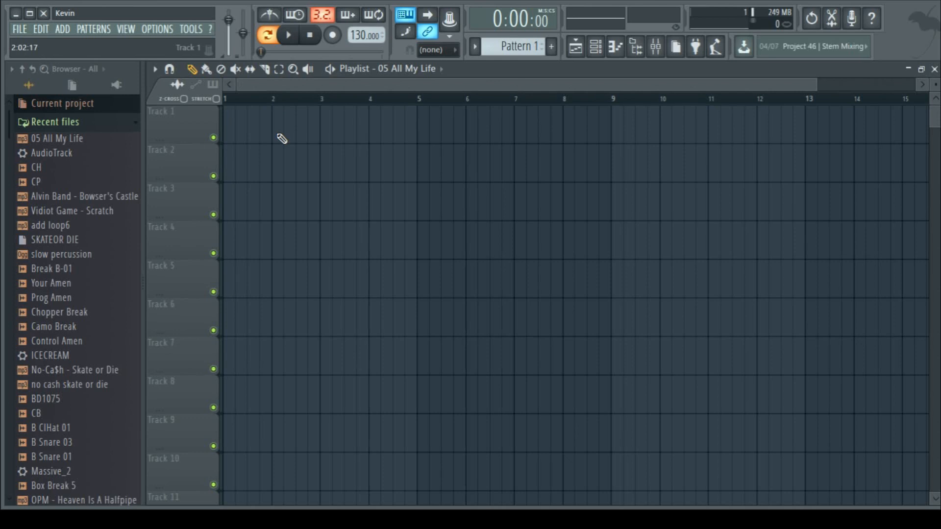
Step: Place the 05 All My Life vocal sample at the start of Track 1 in the Playlist
{"action": "left_click_drag", "start_coordinate": [57, 139], "coordinate": [255, 144]}
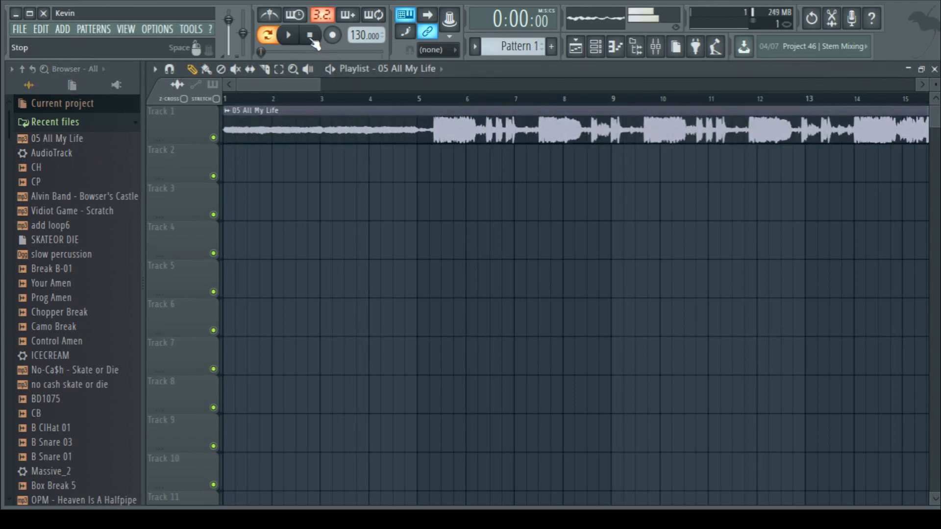
Step: Stop playback and show the Channel rack with Kick, CP, CH, Snare and the vocal channel
{"action": "left_click", "coordinate": [249, 68]}
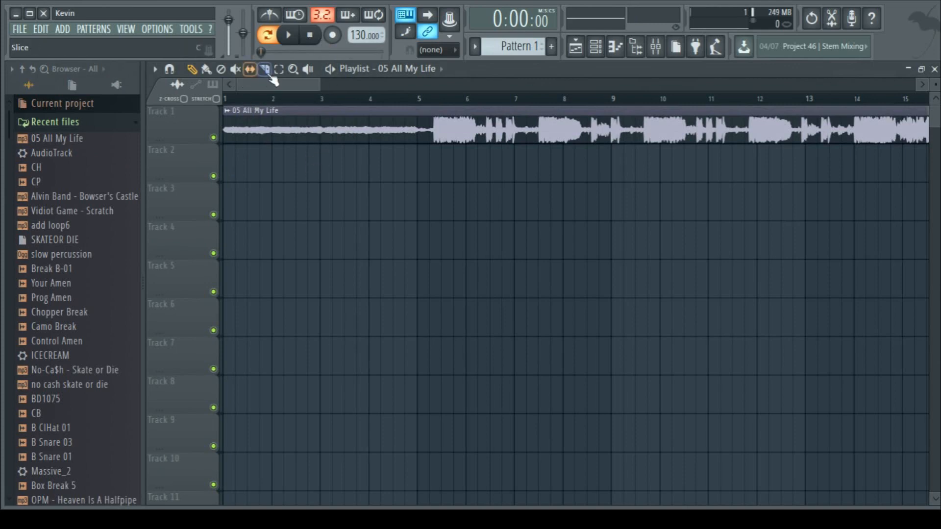
{"action": "left_click", "coordinate": [277, 69]}
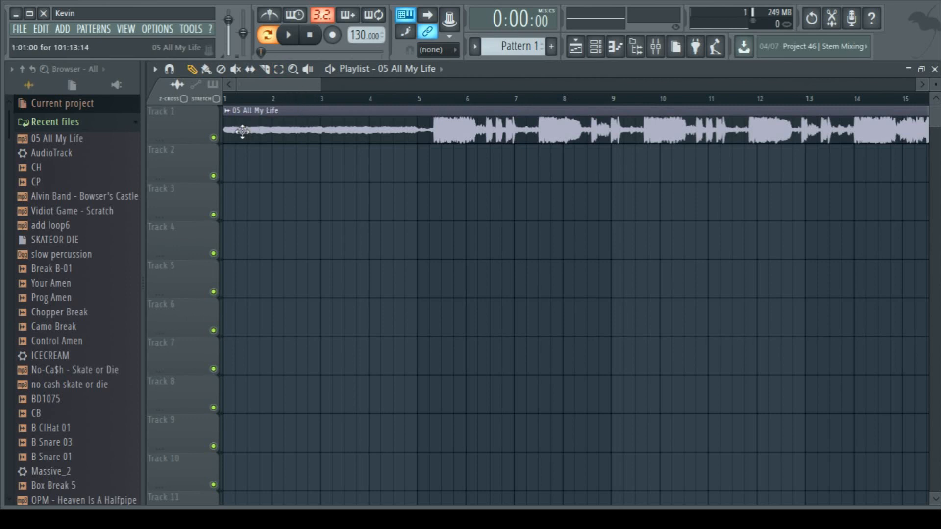
{"action": "left_click", "coordinate": [595, 46]}
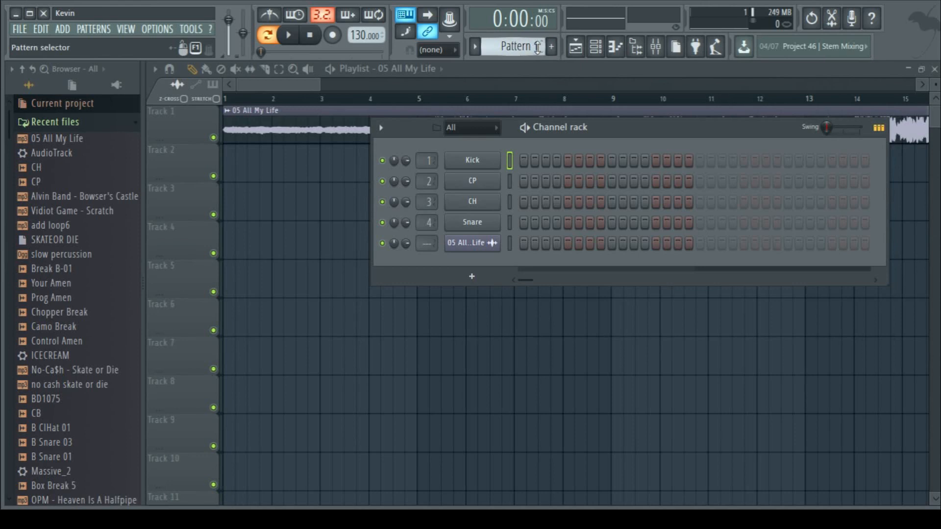
Step: Put a kick on steps 1, 5, 9 and 13 of Pattern 1 and preview the beat
{"action": "left_click", "coordinate": [551, 47]}
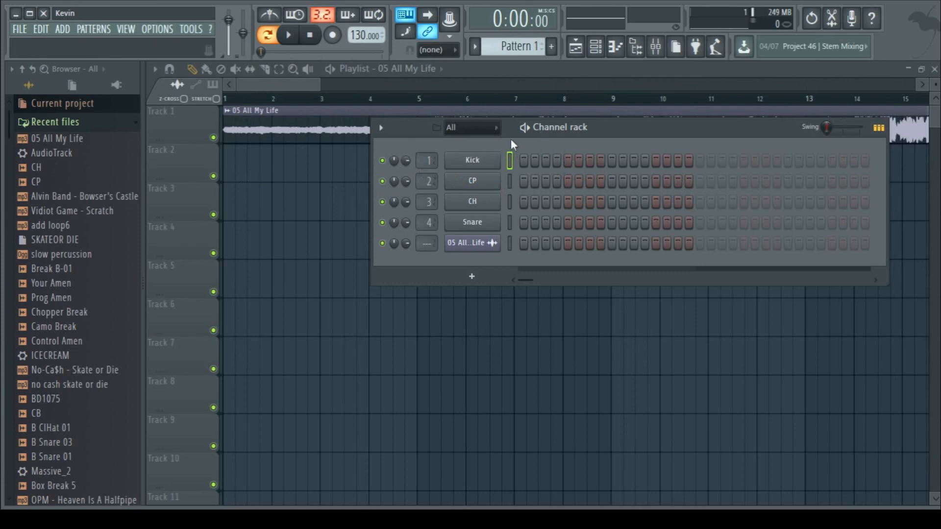
{"action": "mouse_move", "coordinate": [567, 148]}
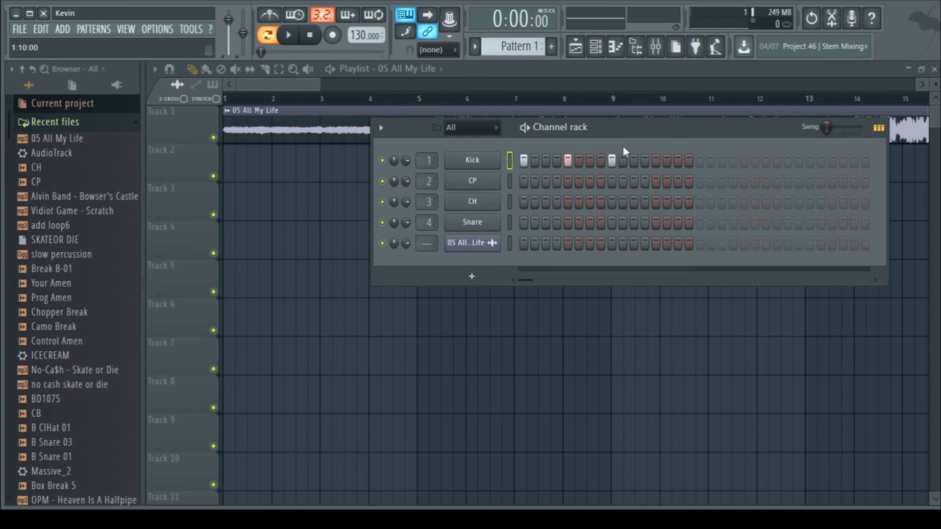
{"action": "left_click", "coordinate": [656, 161]}
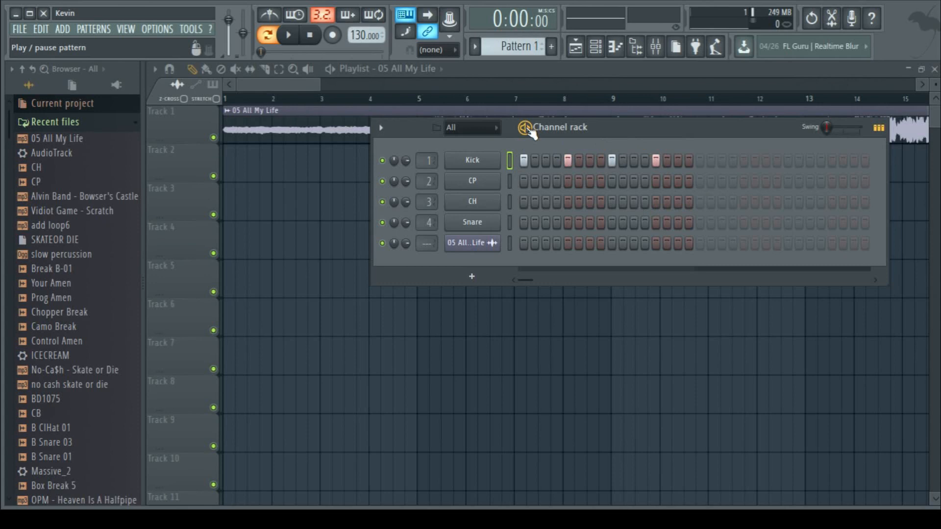
{"action": "left_click", "coordinate": [287, 35]}
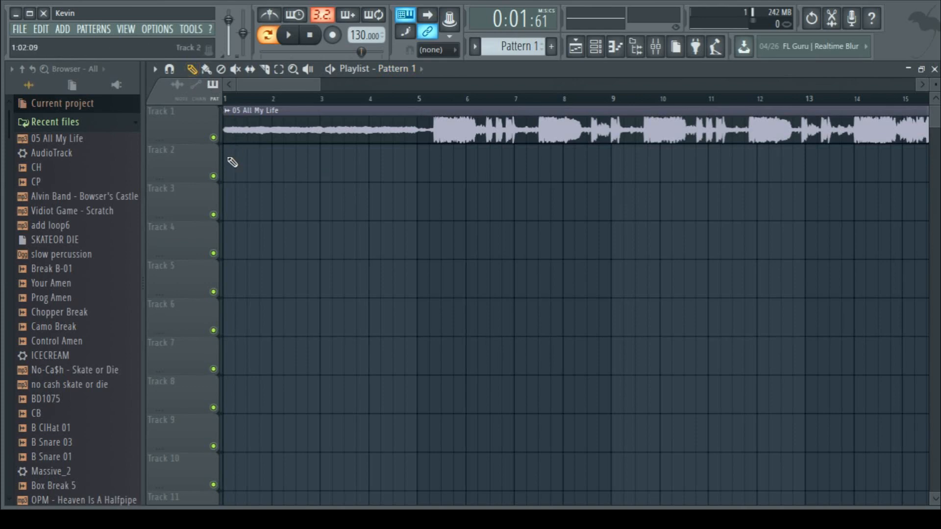
Step: With snap set to Line, paint four Pattern 1 clips across bars 1–4 of Track 2
{"action": "left_click", "coordinate": [246, 162]}
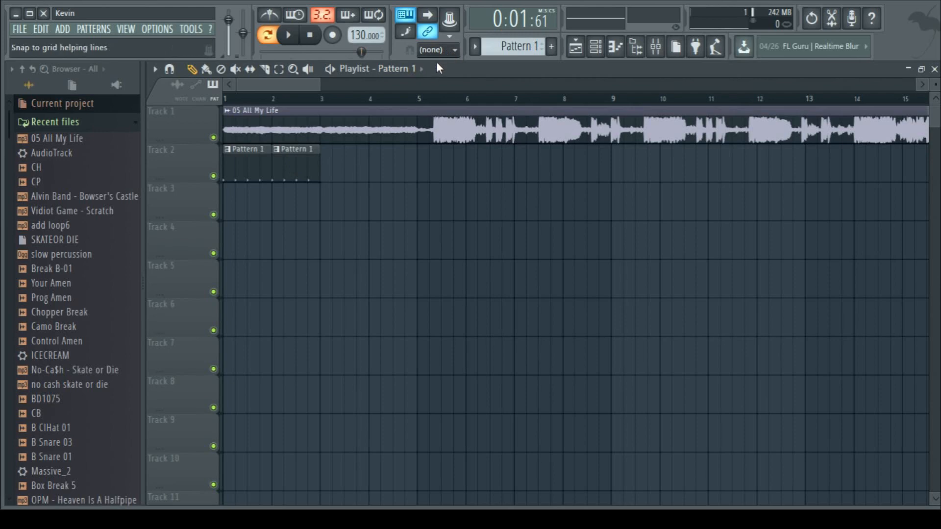
{"action": "left_click", "coordinate": [438, 50]}
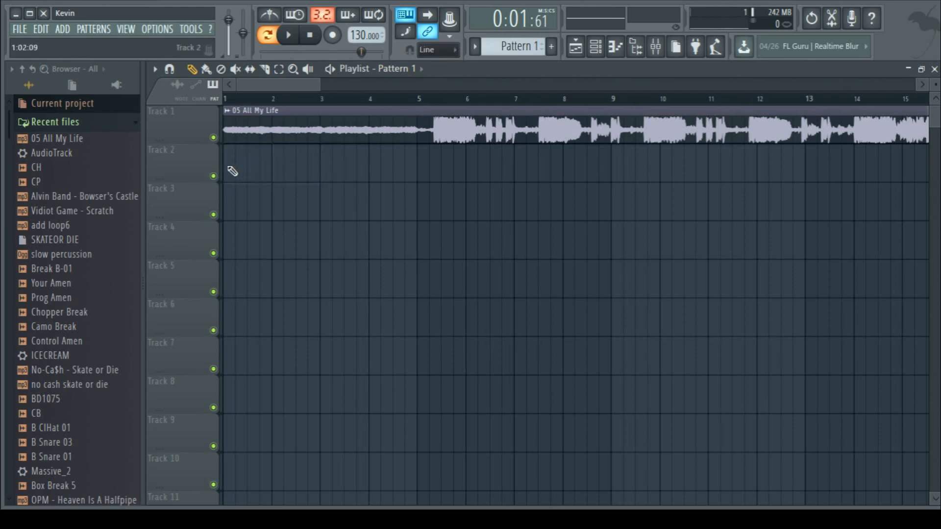
{"action": "left_click_drag", "start_coordinate": [234, 167], "coordinate": [366, 167]}
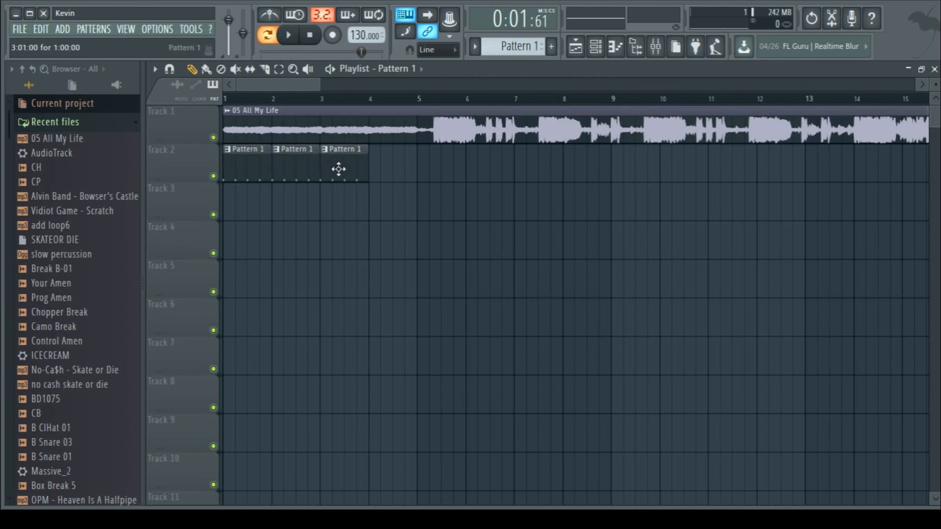
{"action": "left_click", "coordinate": [392, 149]}
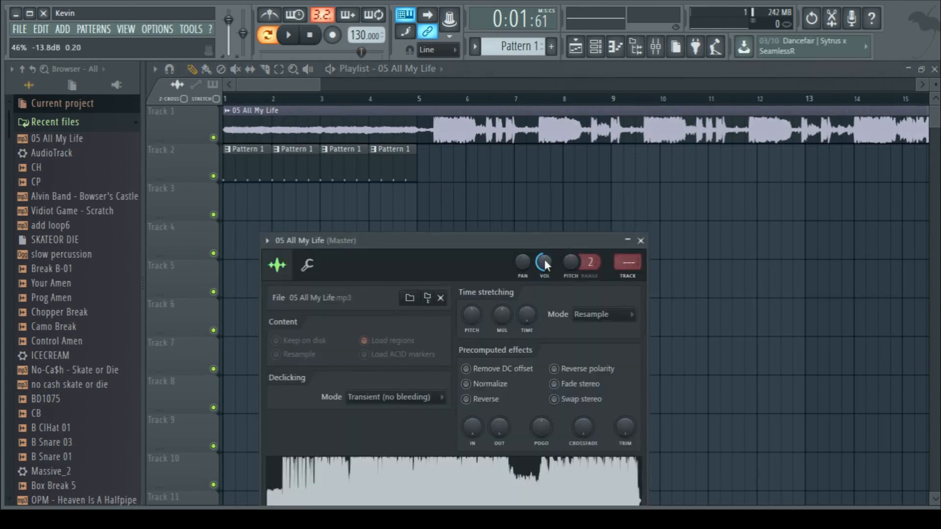
Step: Close the vocal sample's settings and audition the vocal with the drum clips, then stop
{"action": "left_click", "coordinate": [640, 240]}
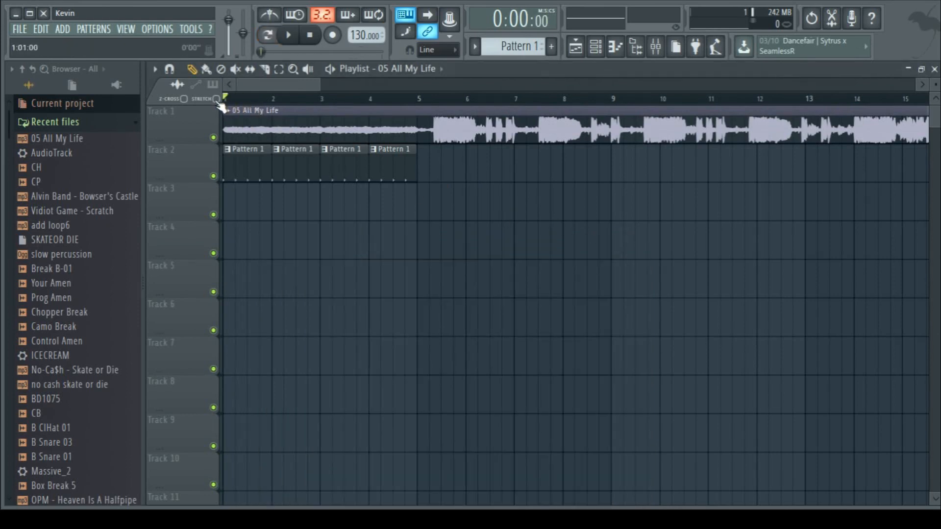
{"action": "left_click", "coordinate": [287, 34]}
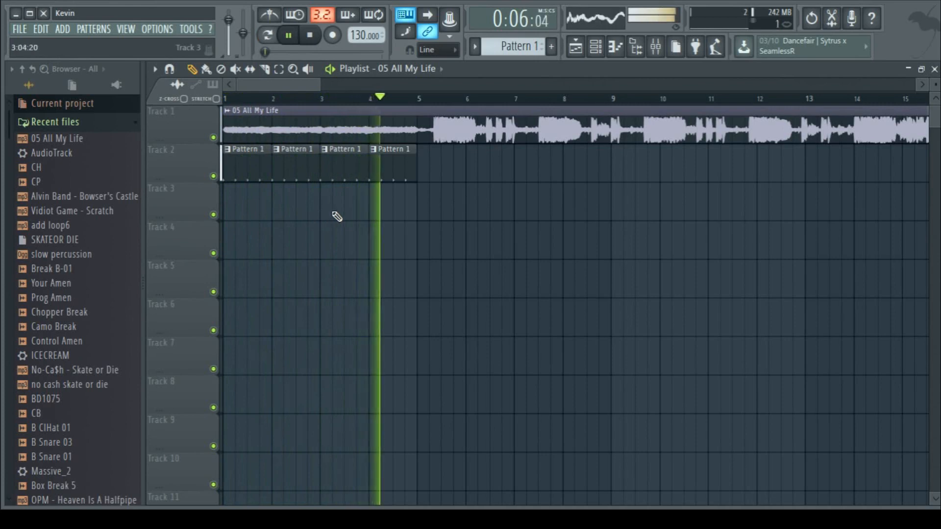
{"action": "left_click", "coordinate": [310, 36]}
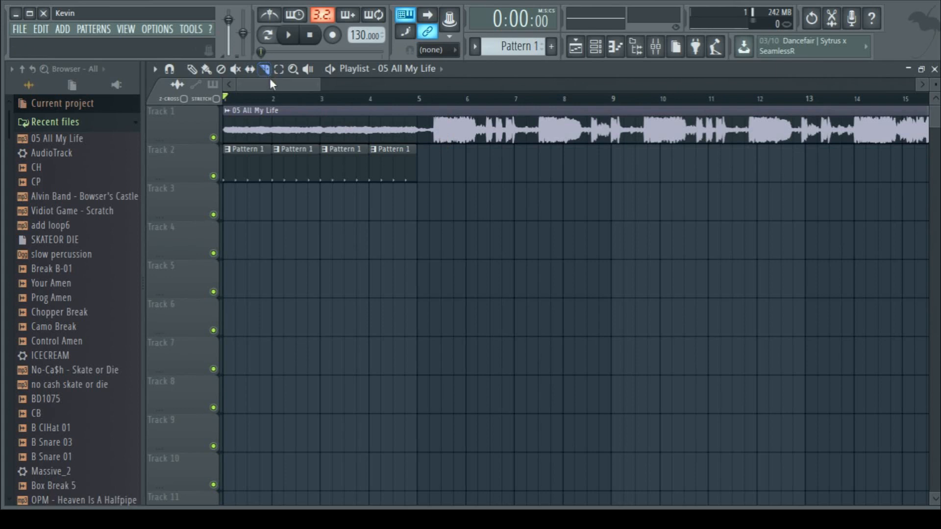
Step: Slice the vocal clip at bar 5, drop the remainder, and return to the Draw tool
{"action": "left_click", "coordinate": [263, 70]}
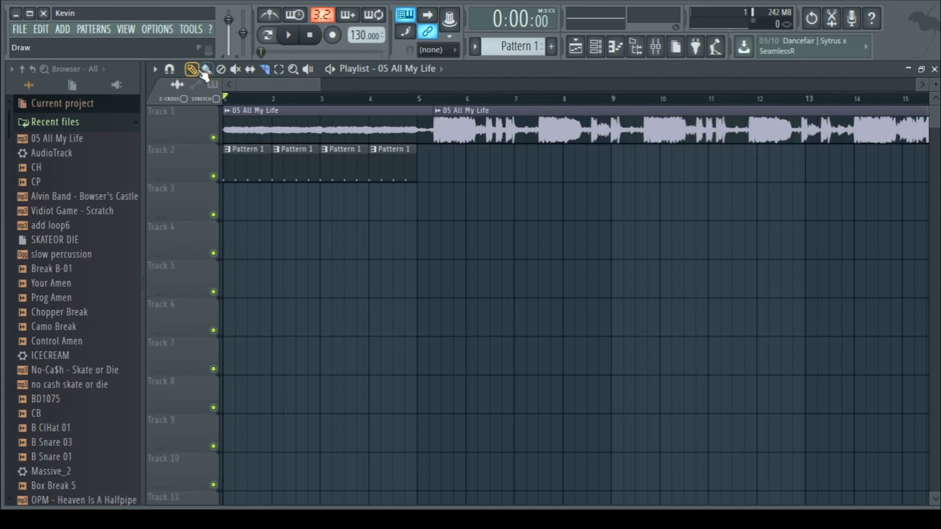
{"action": "left_click", "coordinate": [205, 69]}
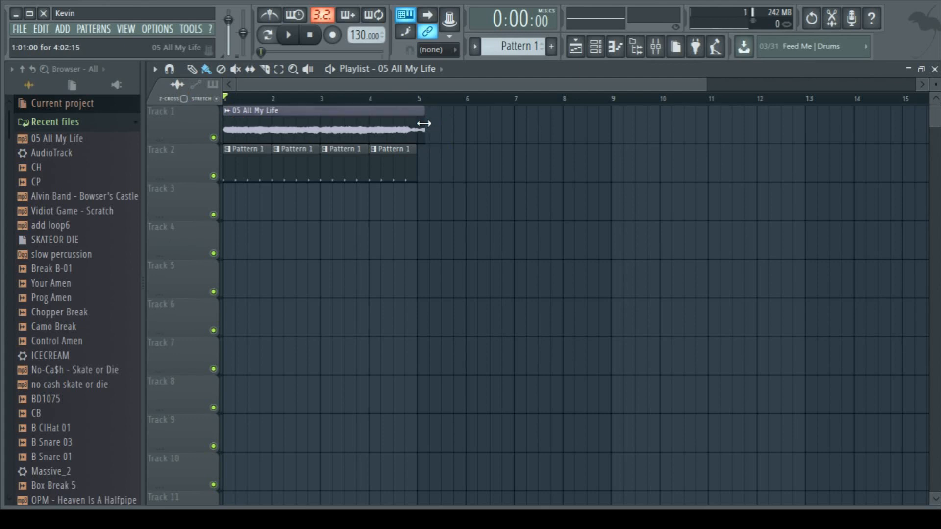
Step: Trim the vocal clip's right edge so it ends exactly at bar 5
{"action": "left_click_drag", "start_coordinate": [425, 125], "coordinate": [414, 125]}
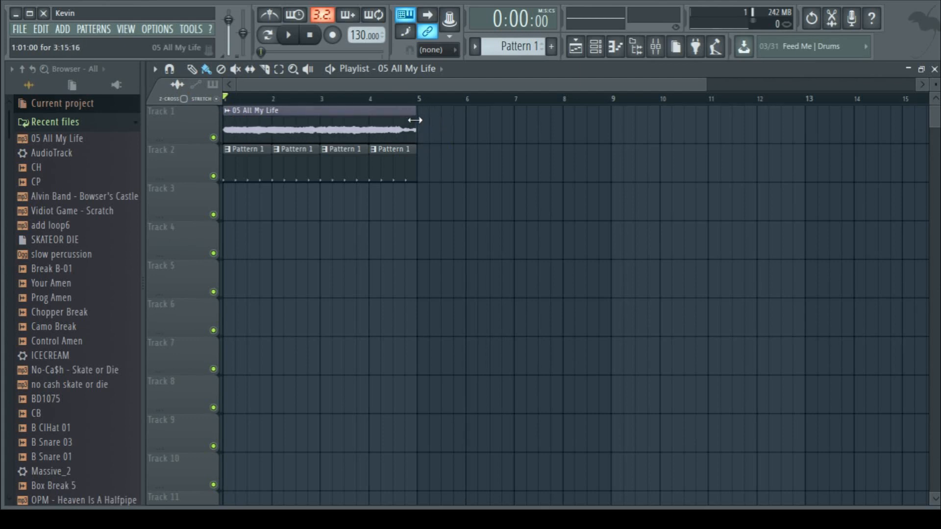
{"action": "left_click_drag", "start_coordinate": [416, 120], "coordinate": [429, 123]}
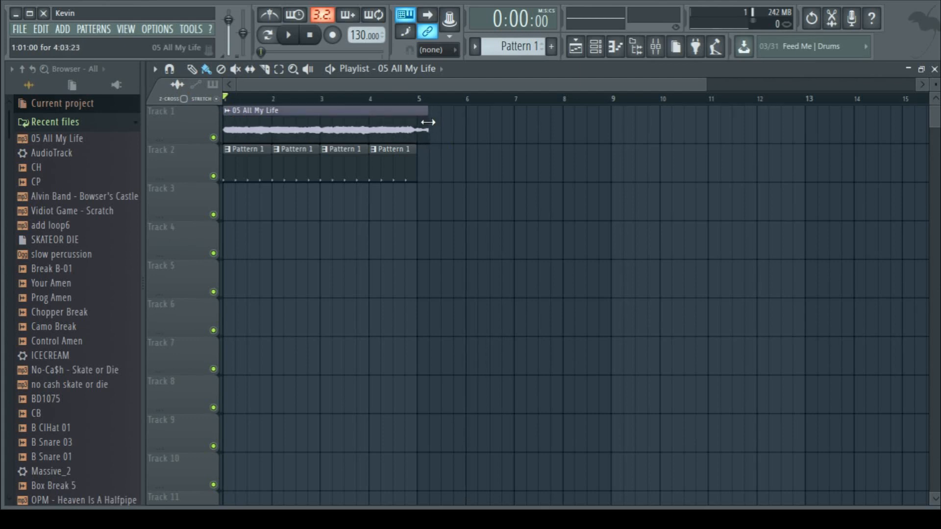
{"action": "left_click_drag", "start_coordinate": [429, 122], "coordinate": [415, 122]}
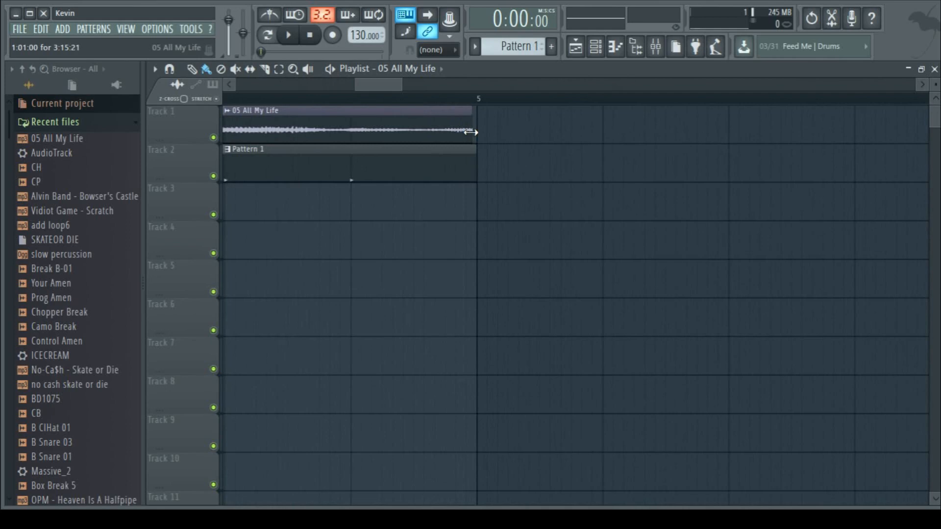
{"action": "left_click_drag", "start_coordinate": [475, 129], "coordinate": [475, 134]}
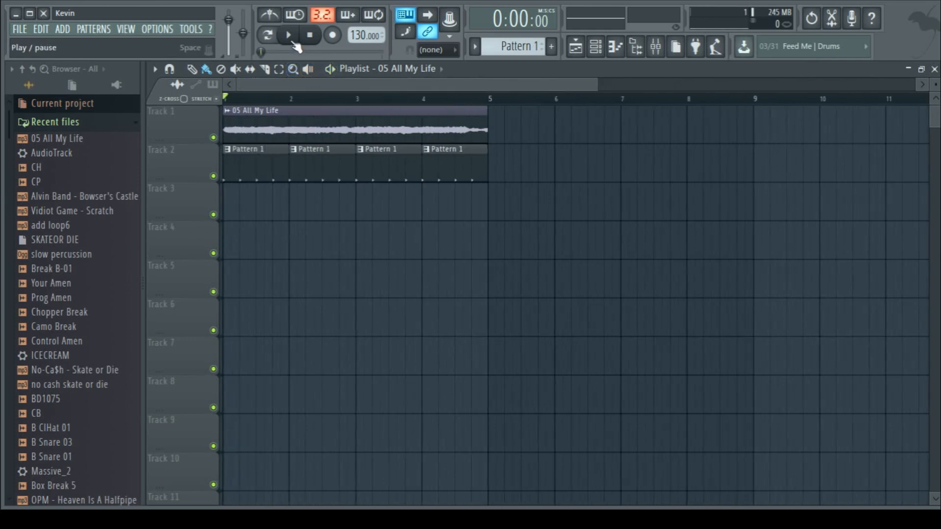
{"action": "left_click", "coordinate": [287, 35]}
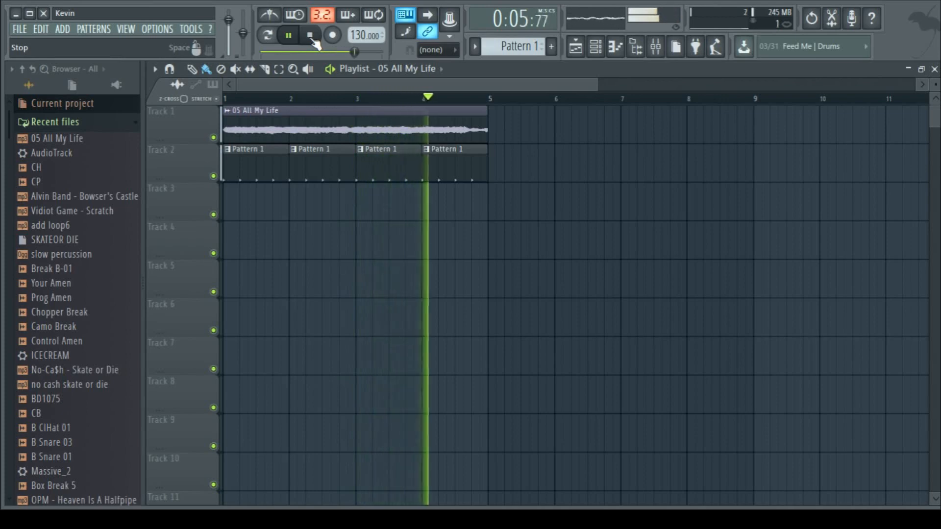
{"action": "left_click", "coordinate": [311, 34]}
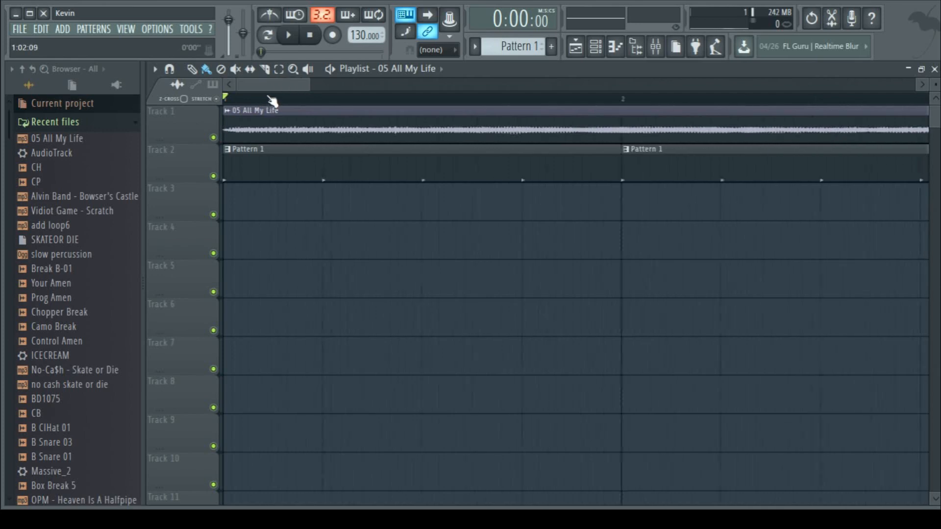
Step: Zoom the Playlist out so bars 1–15 and the whole four-bar arrangement are visible
{"action": "left_click", "coordinate": [288, 35]}
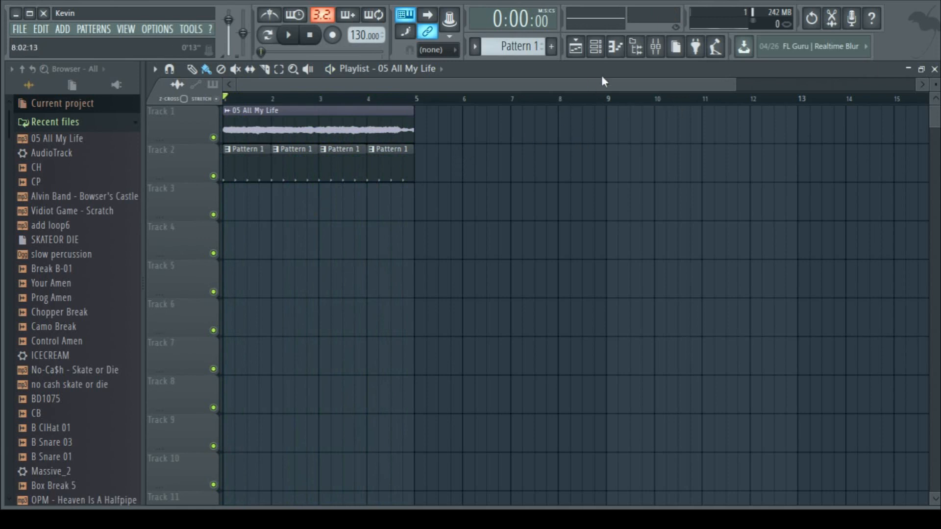
{"action": "mouse_move", "coordinate": [595, 47]}
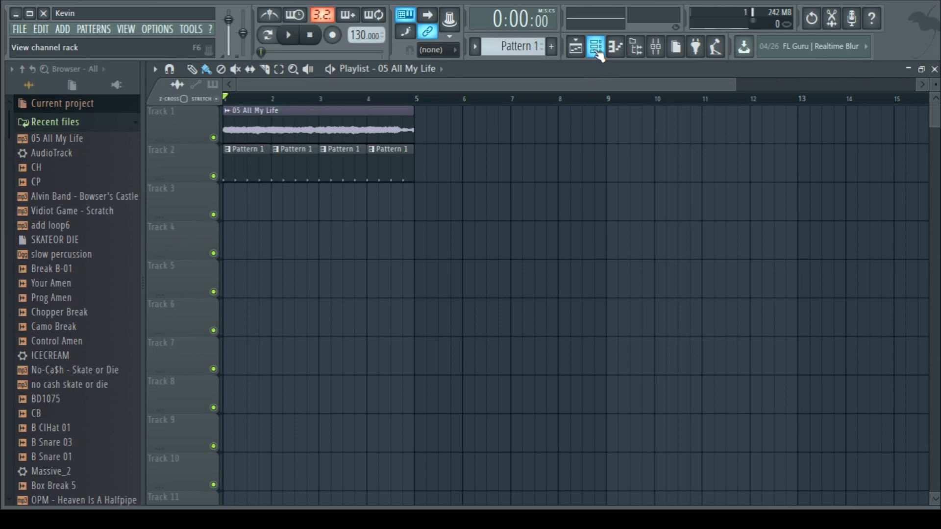
Step: Enter kick notes making Pattern 1 four bars long, then return to the Kick step grid
{"action": "left_click", "coordinate": [595, 47]}
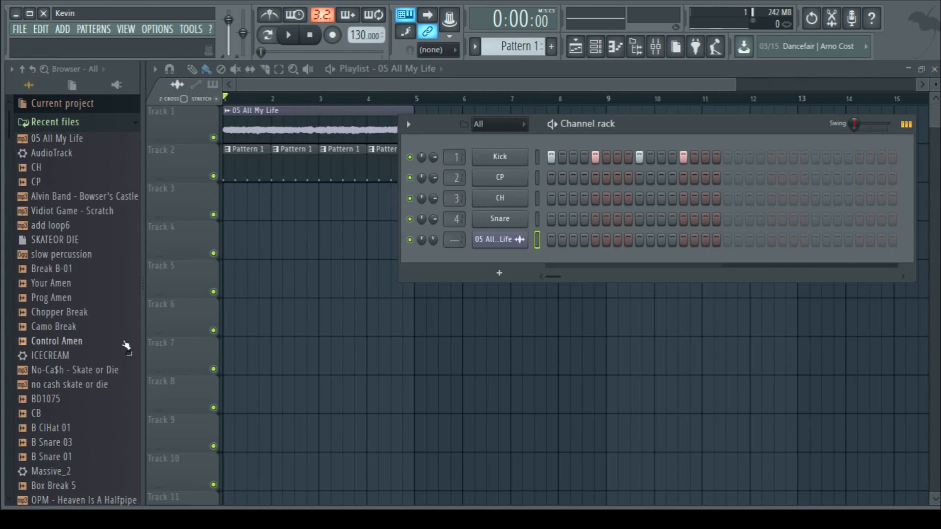
{"action": "mouse_move", "coordinate": [60, 282]}
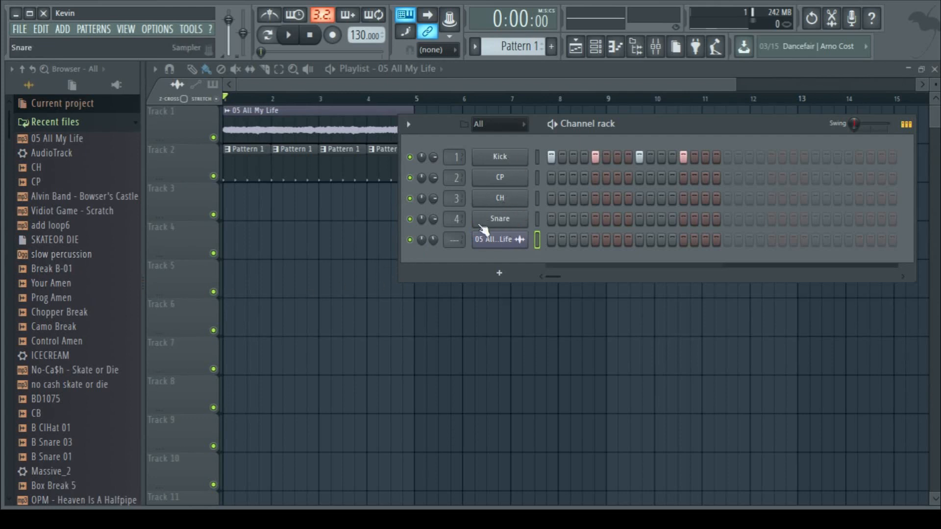
{"action": "mouse_move", "coordinate": [517, 235]}
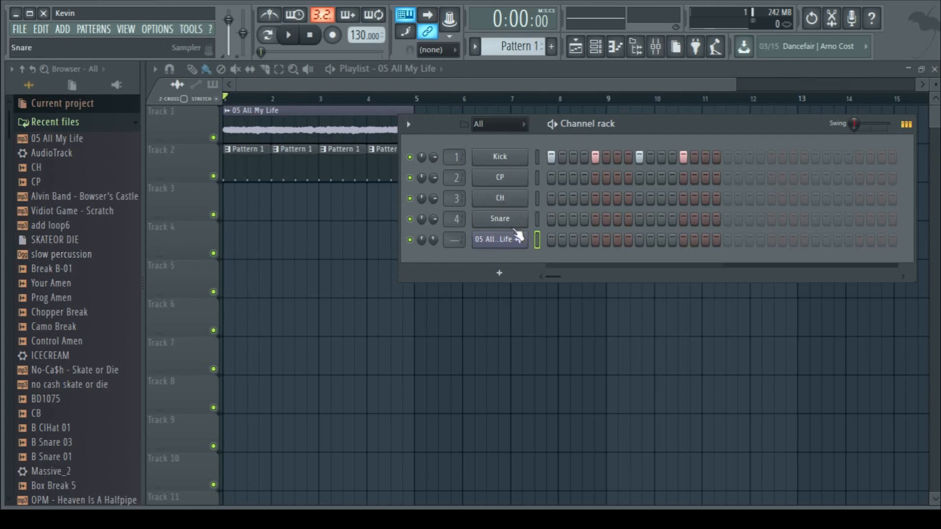
{"action": "left_click", "coordinate": [499, 178]}
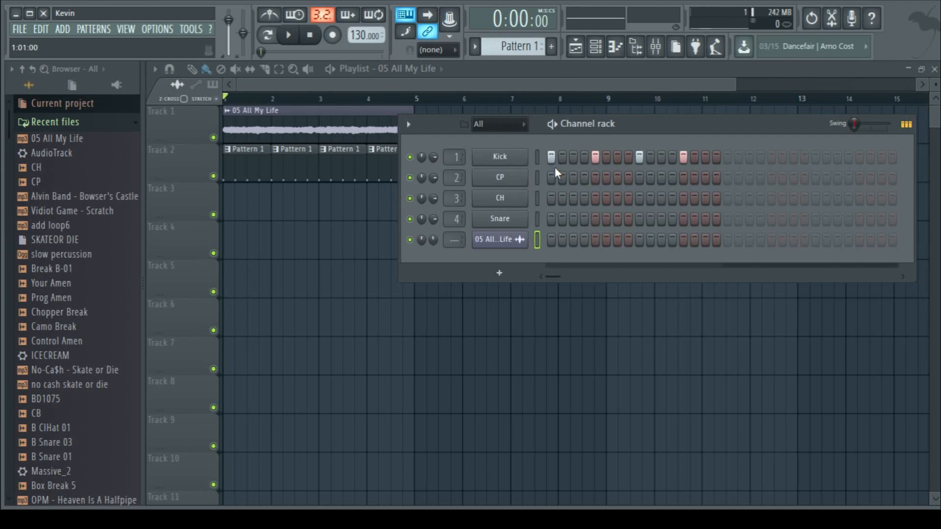
{"action": "left_click_drag", "start_coordinate": [583, 124], "coordinate": [618, 140]}
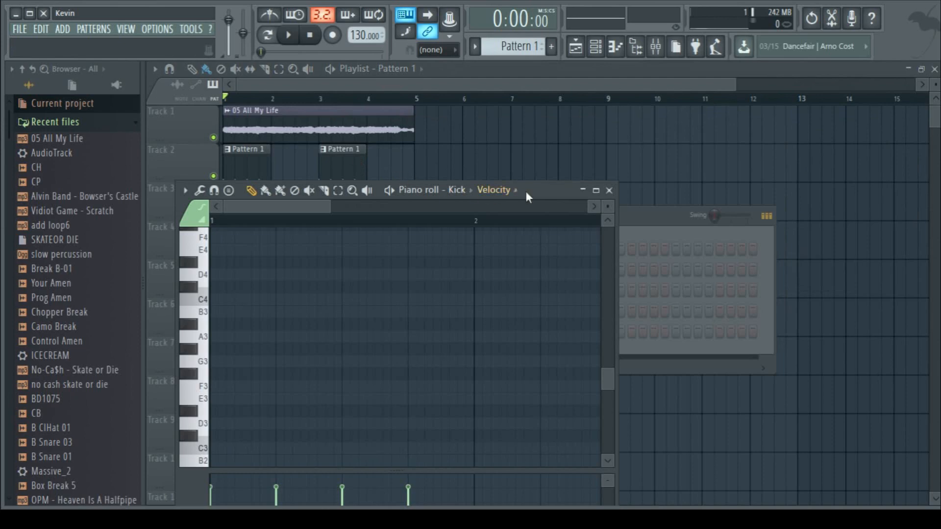
{"action": "left_click", "coordinate": [595, 47]}
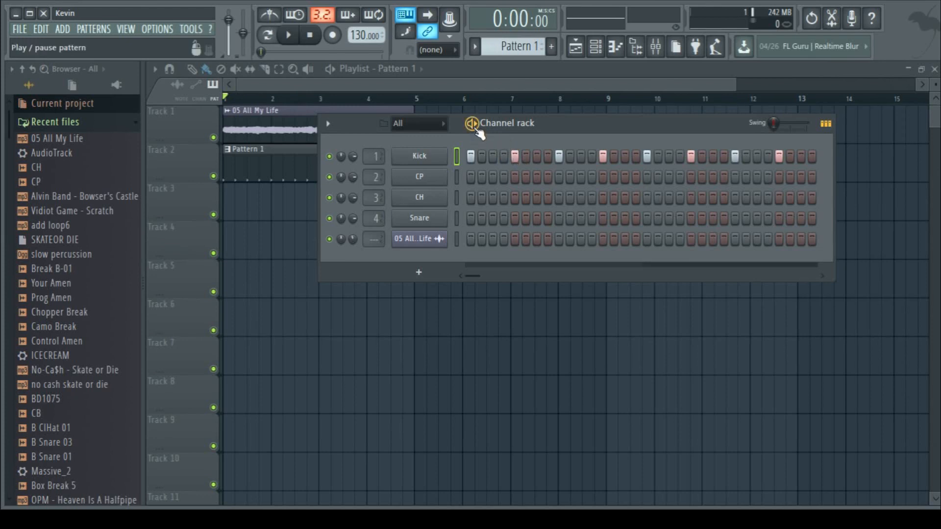
Step: While looping the pattern, add clap, closed hi-hat and snare steps to complete the drum beat
{"action": "left_click", "coordinate": [287, 35]}
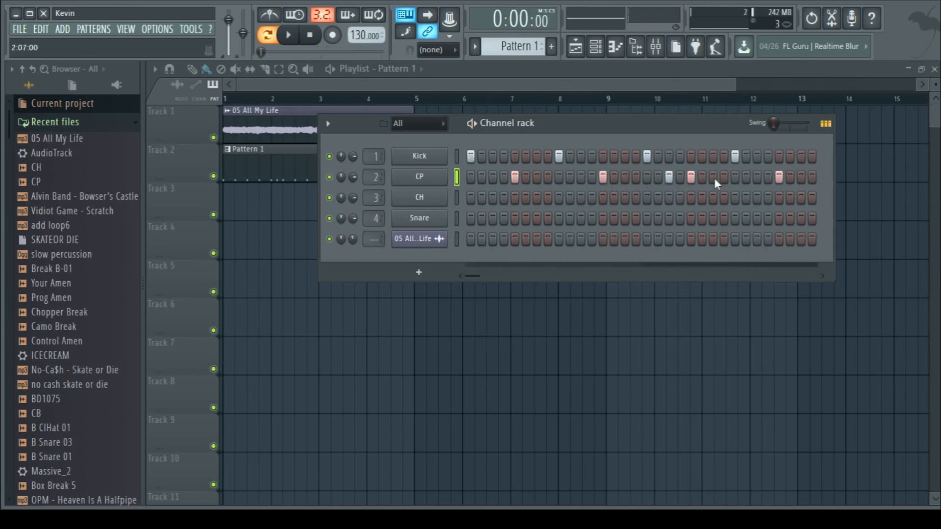
{"action": "left_click", "coordinate": [287, 35]}
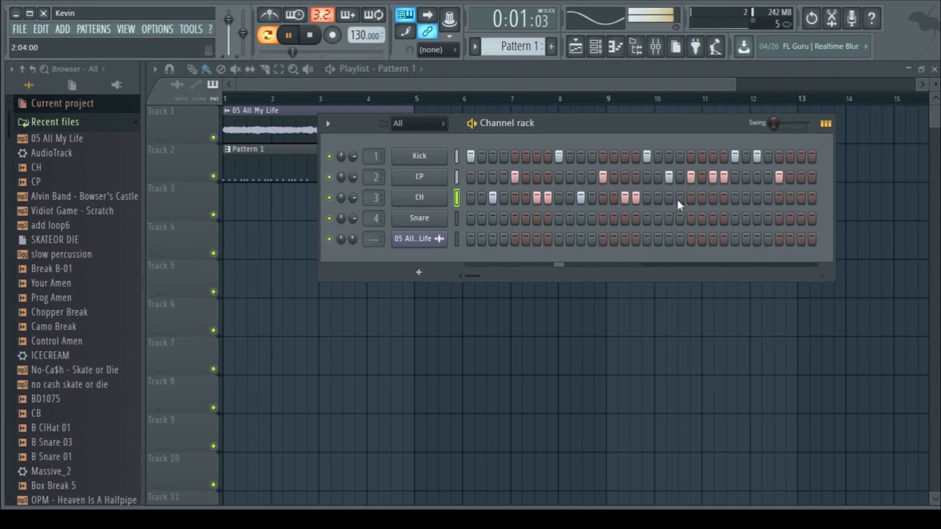
{"action": "left_click", "coordinate": [311, 36]}
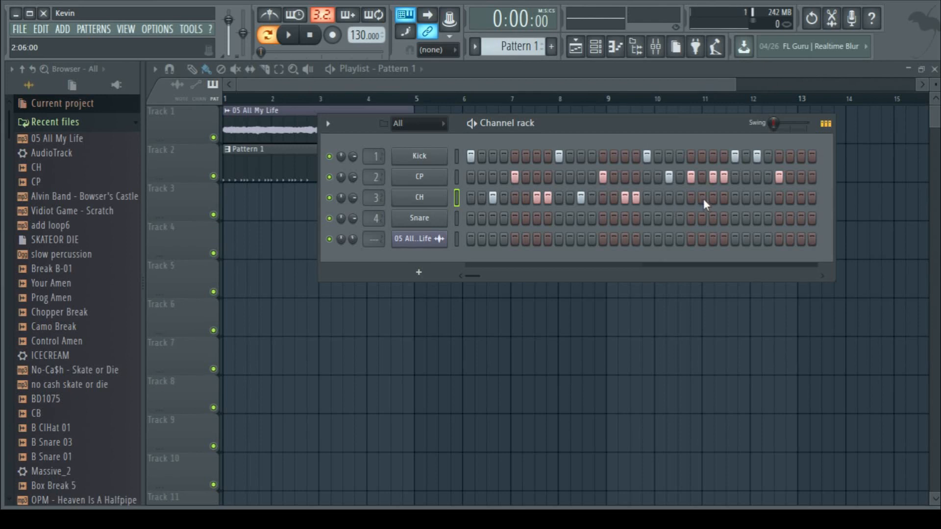
{"action": "left_click", "coordinate": [288, 34]}
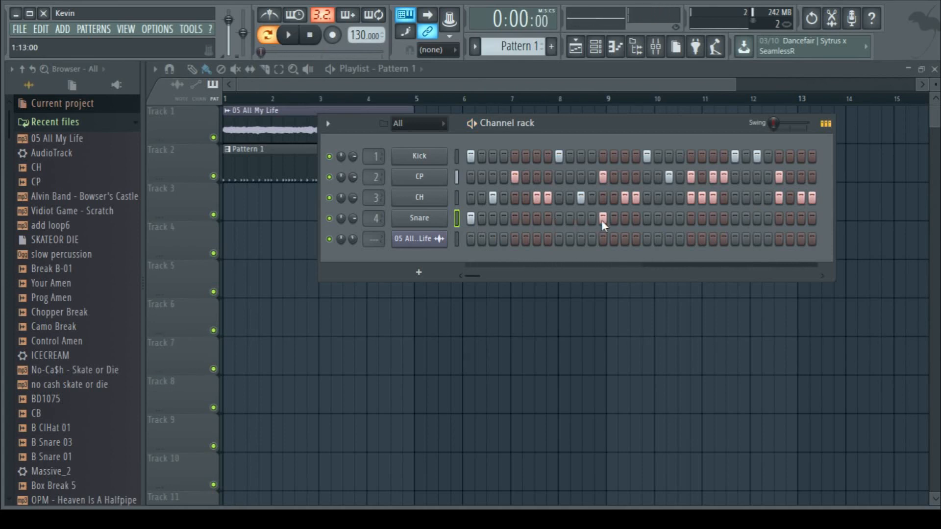
{"action": "left_click", "coordinate": [288, 35]}
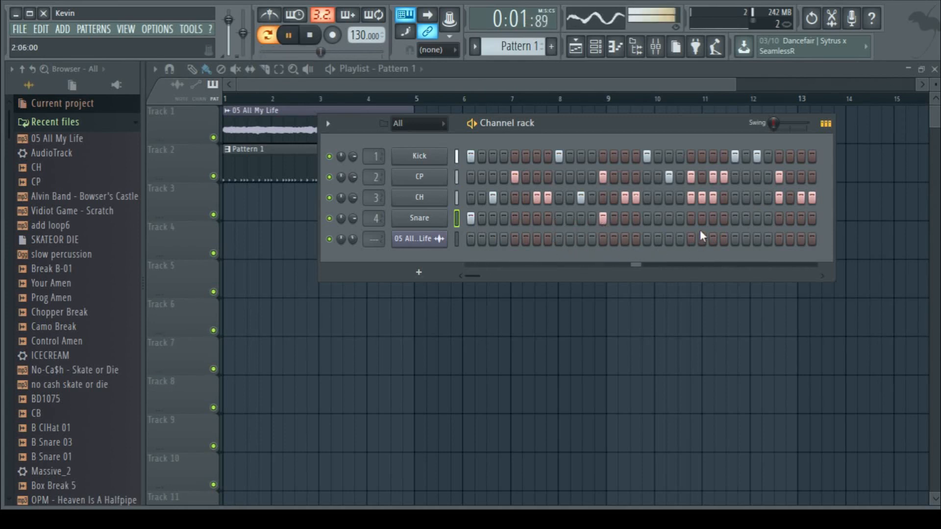
{"action": "left_click", "coordinate": [310, 35]}
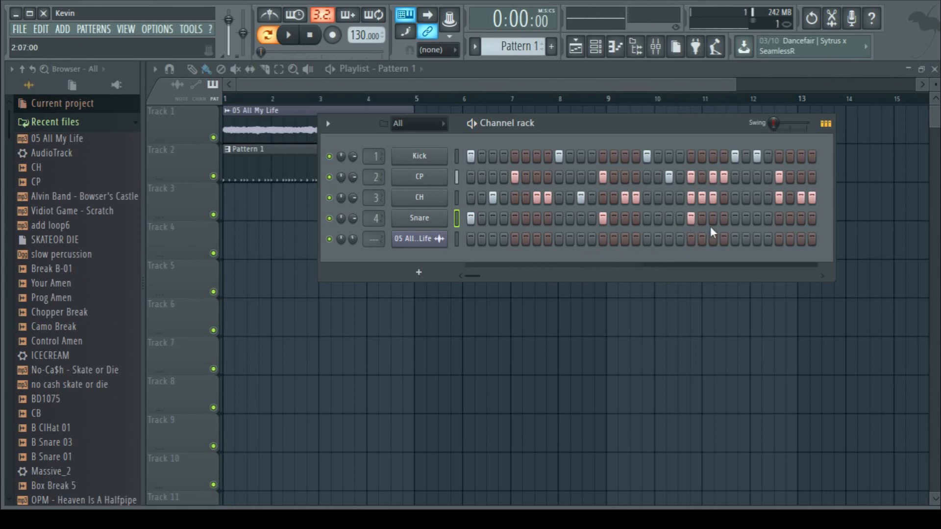
{"action": "left_click", "coordinate": [288, 35]}
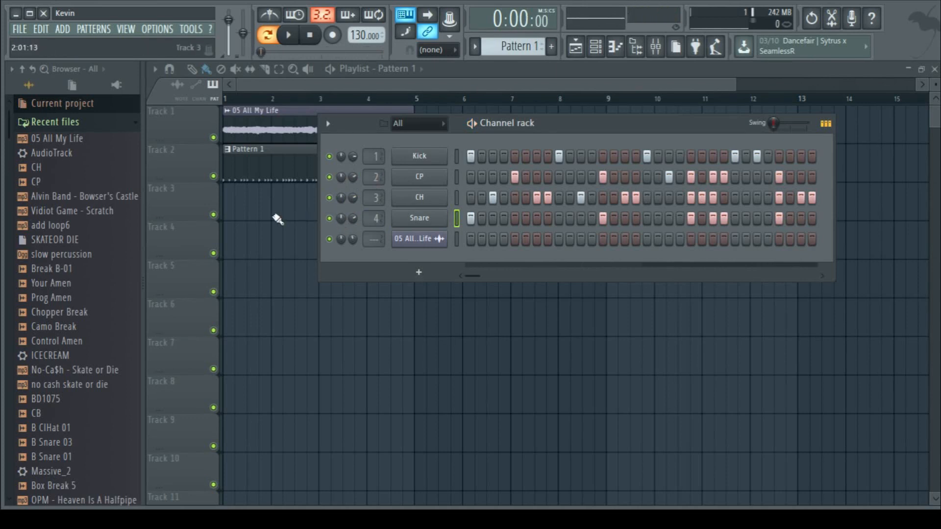
{"action": "mouse_move", "coordinate": [311, 221]}
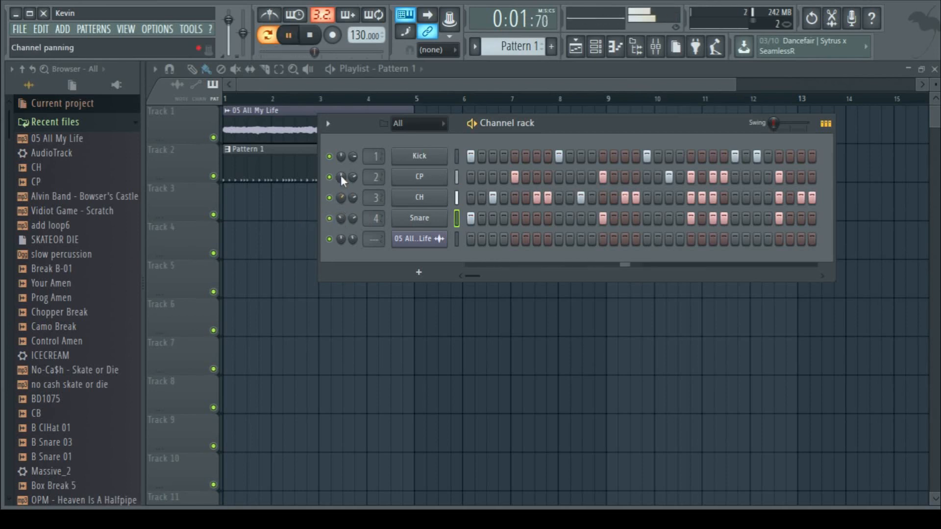
Step: Pan the clap channel off-centre, then return the drum channel's pan to centre
{"action": "left_click", "coordinate": [310, 35]}
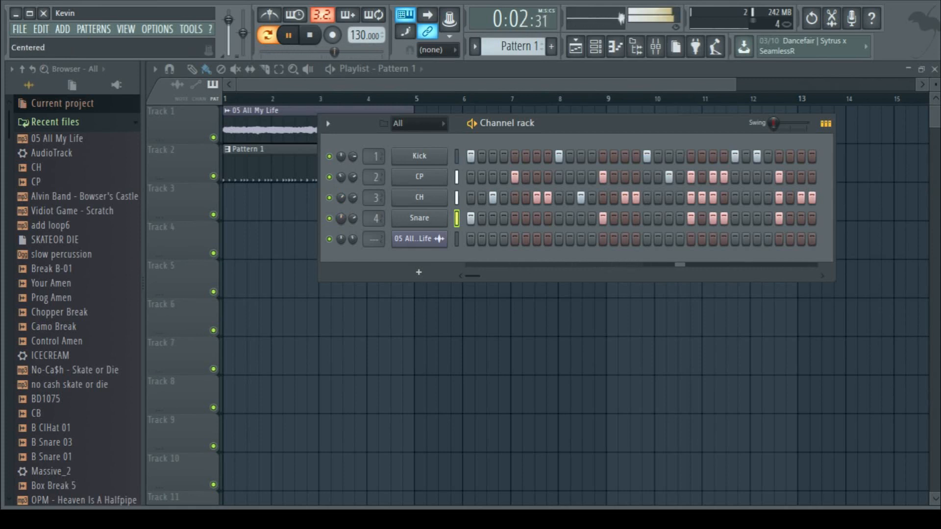
{"action": "left_click", "coordinate": [311, 35]}
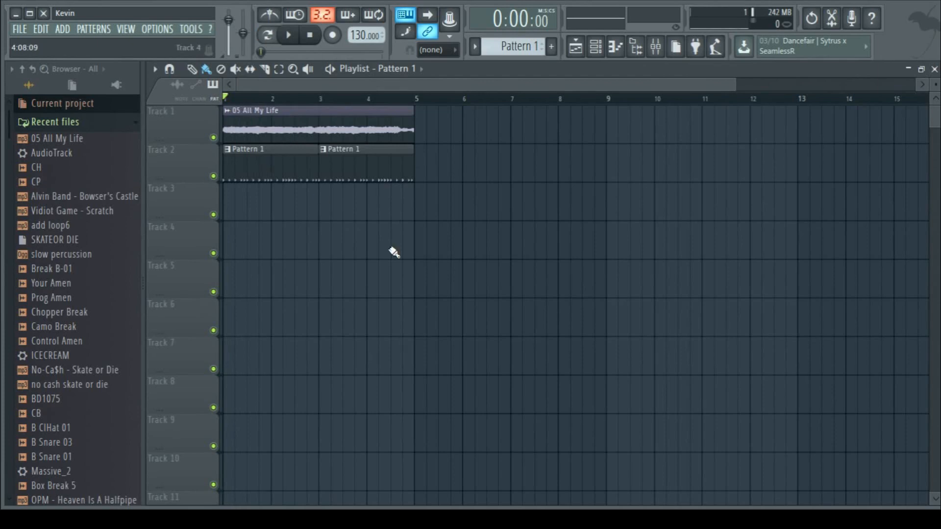
Step: Zoom the playlist out and switch to the Draw tool for placing clips
{"action": "left_click", "coordinate": [288, 35]}
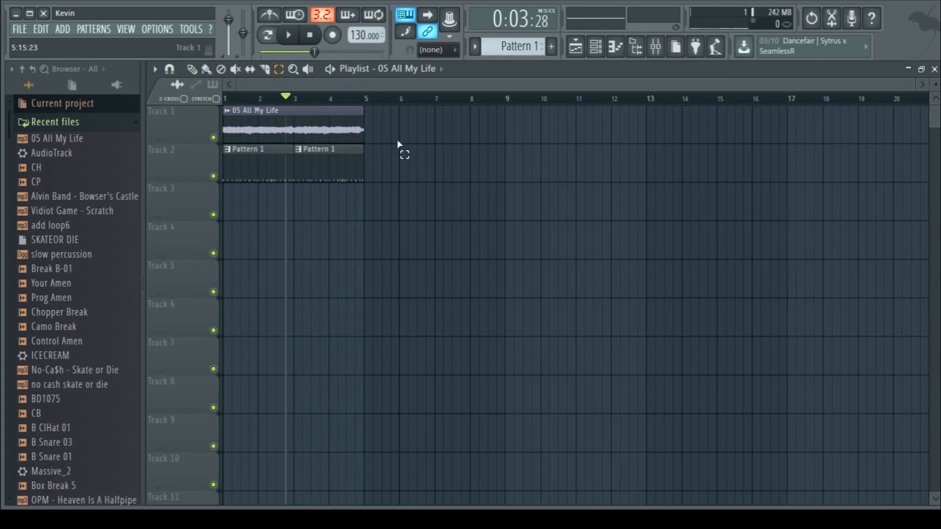
{"action": "mouse_move", "coordinate": [347, 131]}
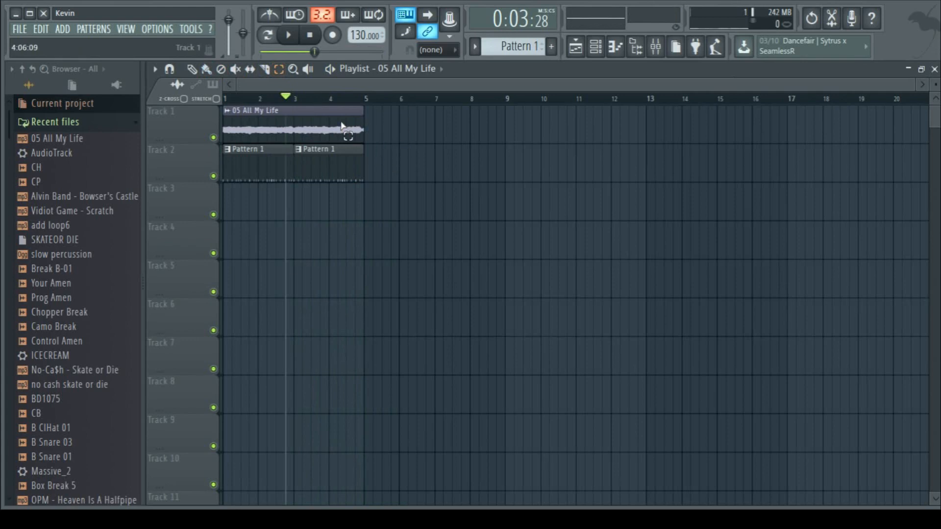
{"action": "left_click", "coordinate": [191, 69]}
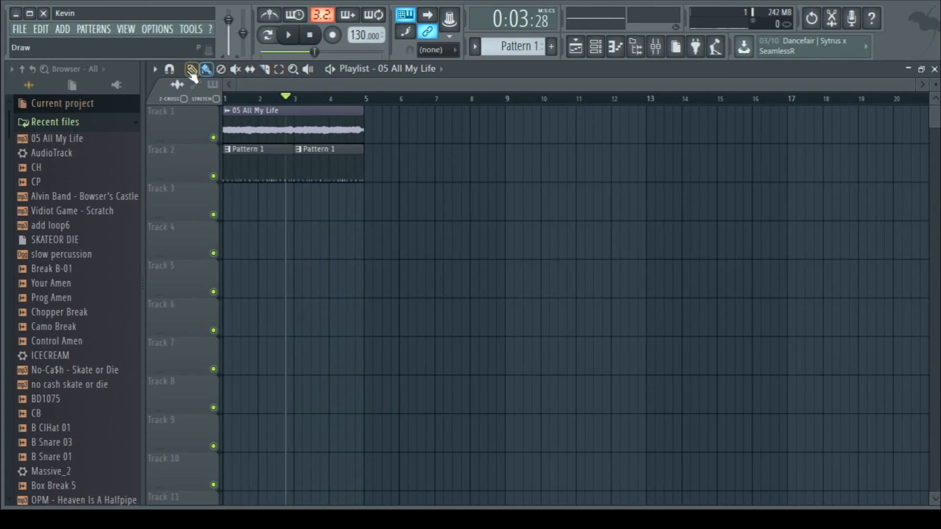
{"action": "left_click", "coordinate": [596, 47]}
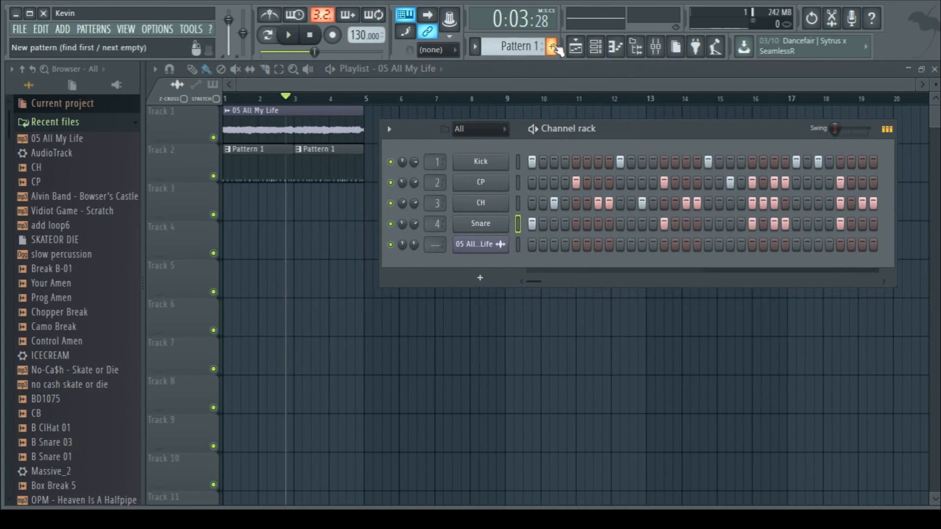
Step: Create the bass pattern with a Massive channel on the 3 Octave Sub preset, then close Massive
{"action": "left_click", "coordinate": [551, 46]}
{"action": "type", "text": "bass"}
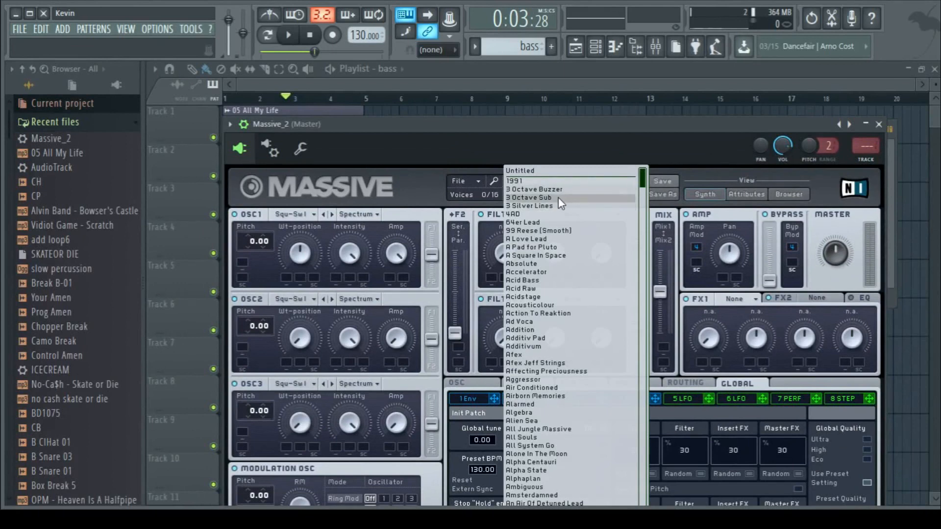
{"action": "left_click", "coordinate": [530, 198]}
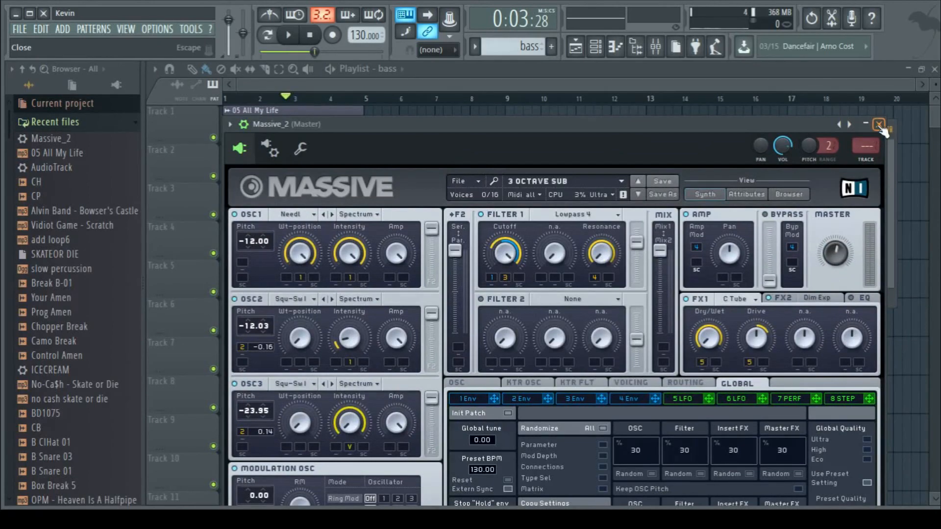
{"action": "left_click", "coordinate": [877, 124]}
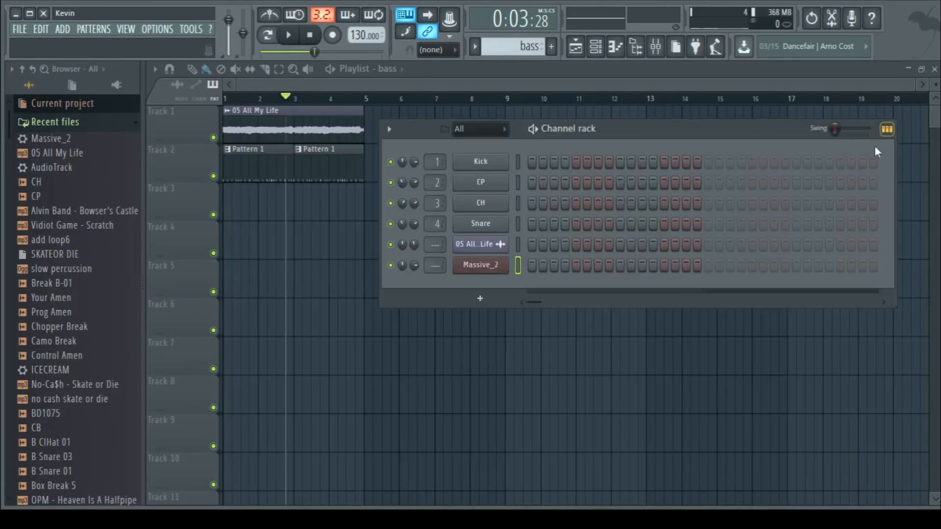
Step: Bring up the Massive_2 channel's empty piano roll
{"action": "left_click", "coordinate": [479, 265]}
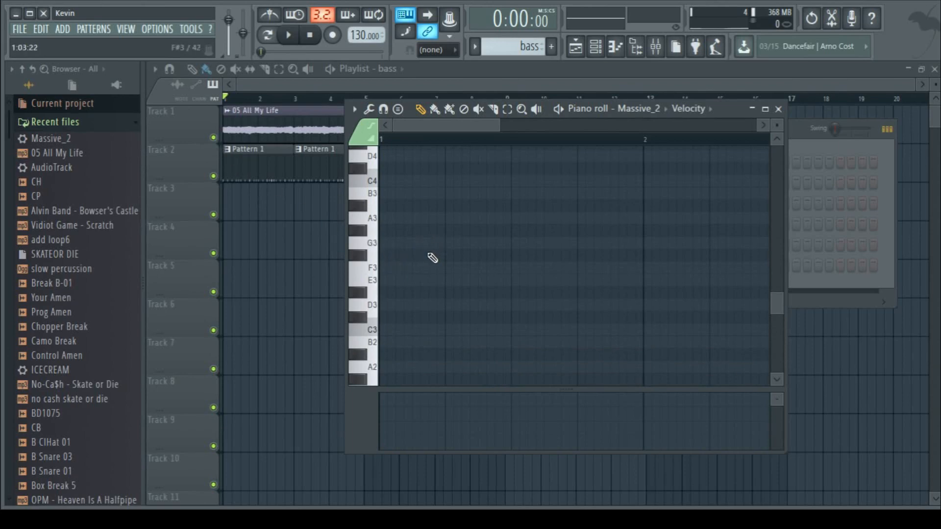
Step: Sketch the first bass notes around A3 and B3, stretching the B3 note to the bar's end
{"action": "left_click", "coordinate": [287, 35]}
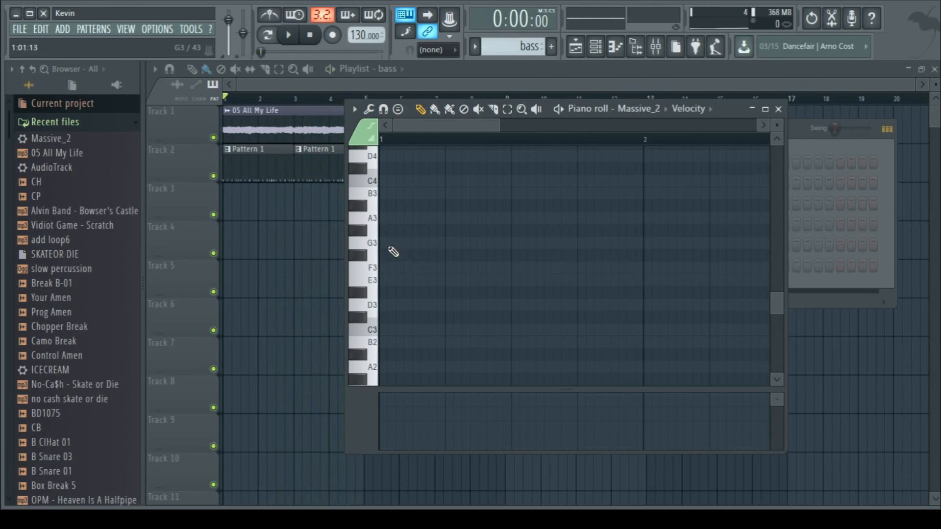
{"action": "left_click", "coordinate": [393, 245]}
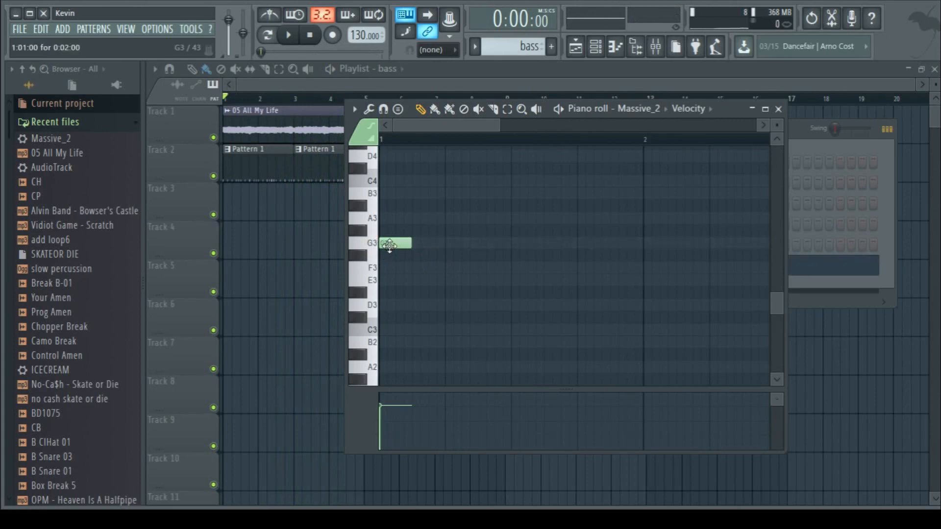
{"action": "left_click_drag", "start_coordinate": [394, 243], "coordinate": [394, 218]}
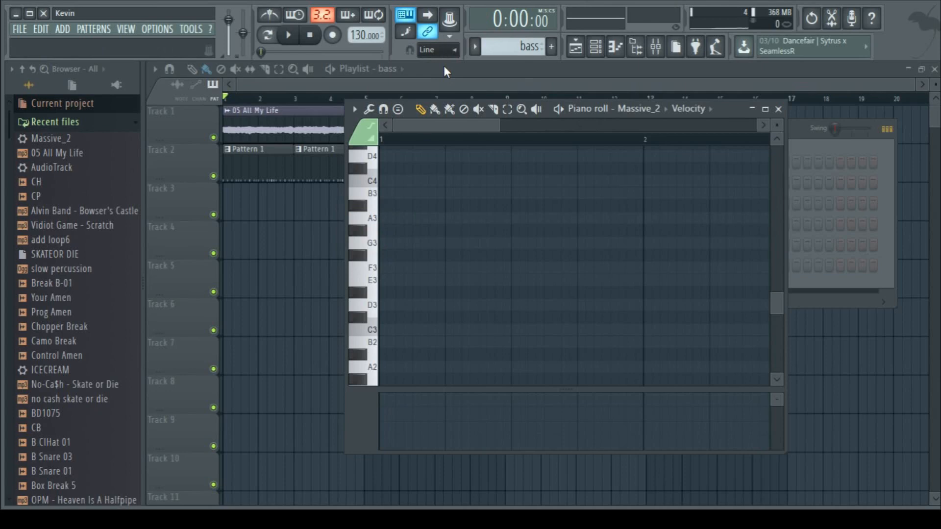
{"action": "left_click", "coordinate": [393, 193]}
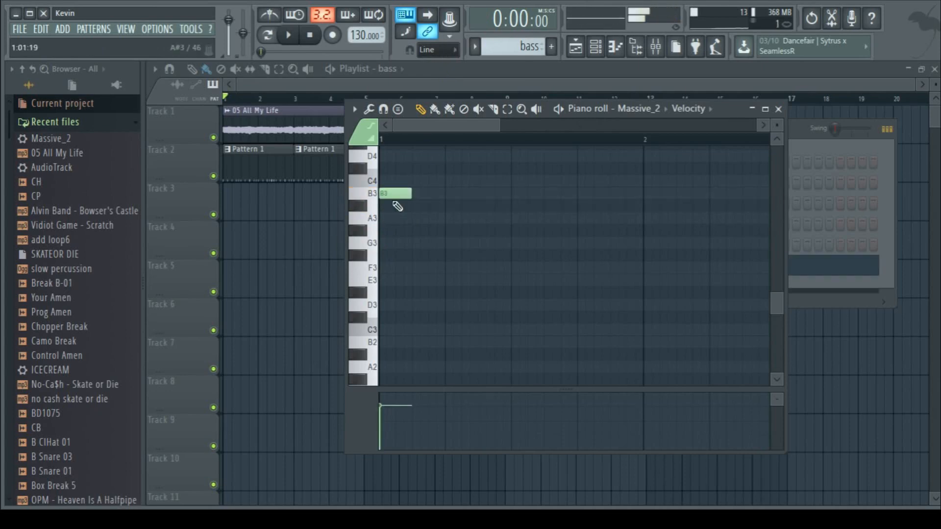
{"action": "left_click_drag", "start_coordinate": [393, 193], "coordinate": [396, 217]}
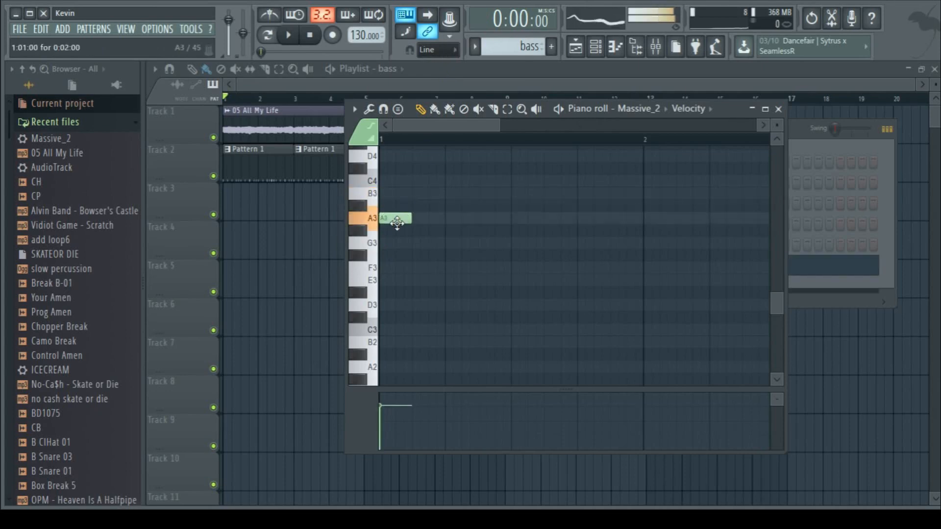
{"action": "left_click", "coordinate": [426, 193]}
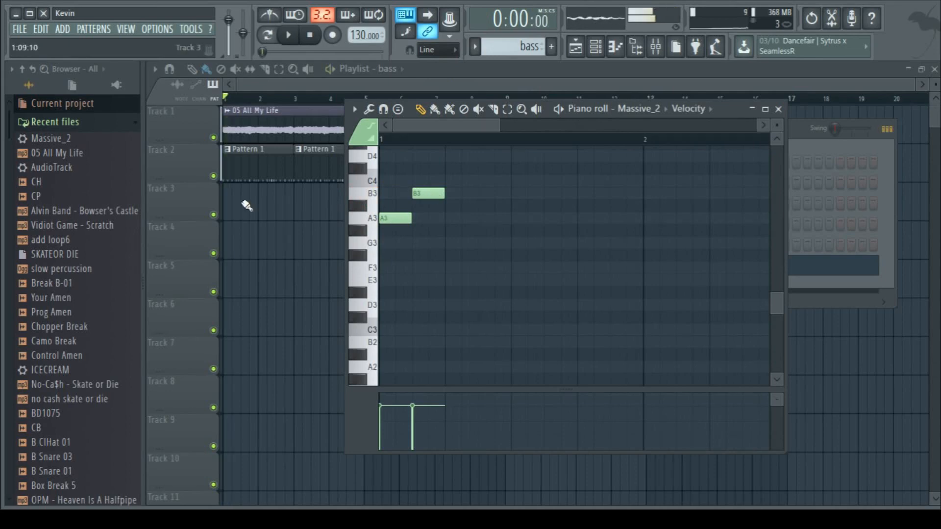
{"action": "left_click", "coordinate": [778, 109]}
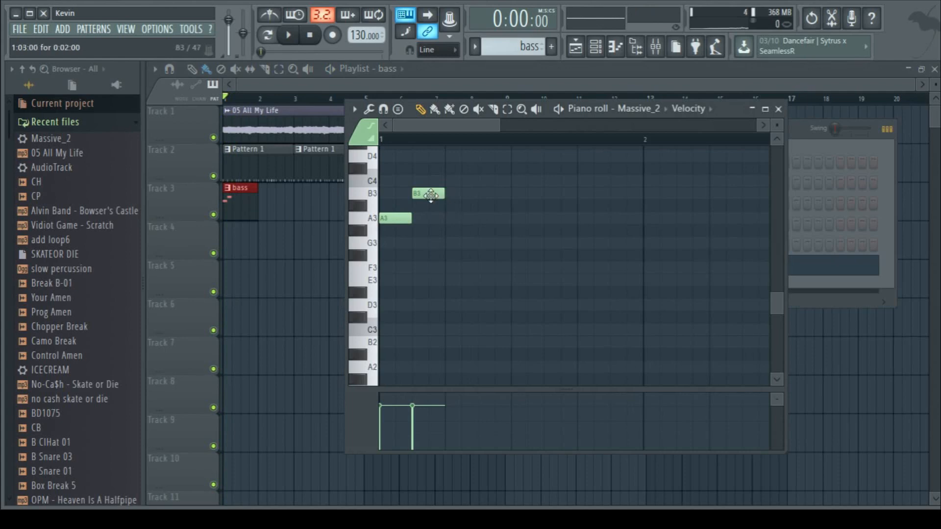
{"action": "left_click_drag", "start_coordinate": [442, 193], "coordinate": [511, 193]}
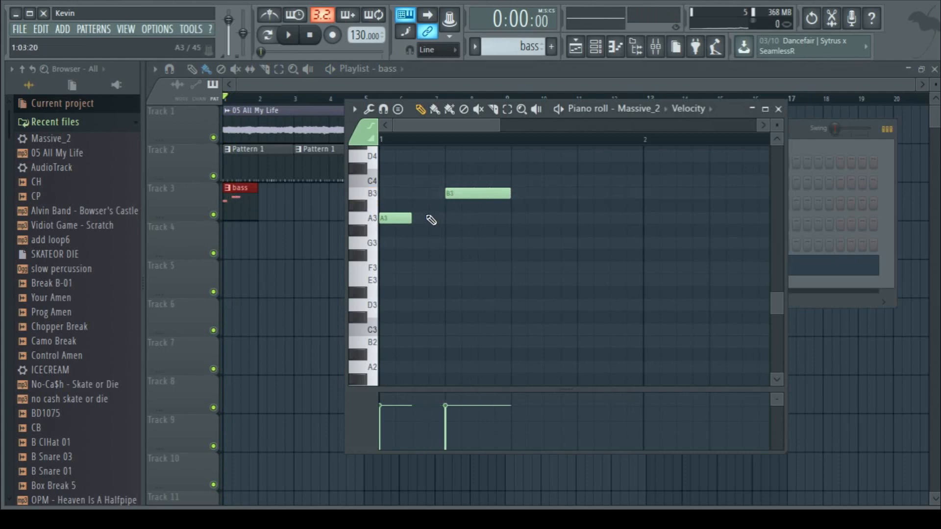
{"action": "left_click", "coordinate": [287, 35]}
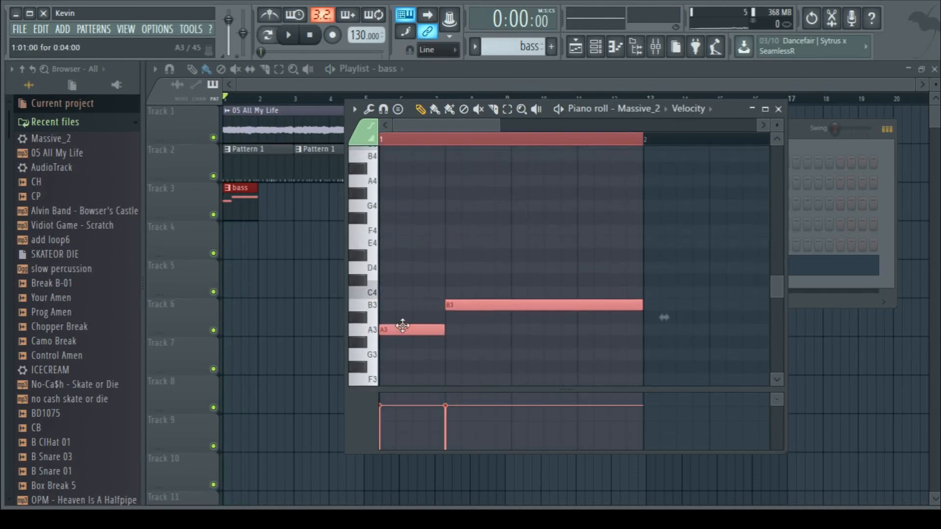
Step: Shift the bass notes up an octave and lengthen the B4 and A4 notes
{"action": "left_click_drag", "start_coordinate": [414, 329], "coordinate": [411, 229]}
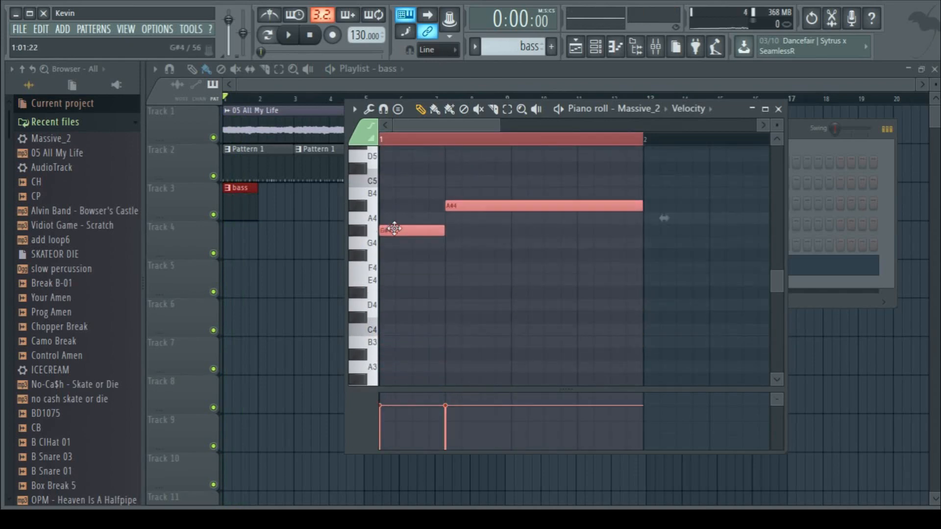
{"action": "left_click", "coordinate": [288, 35]}
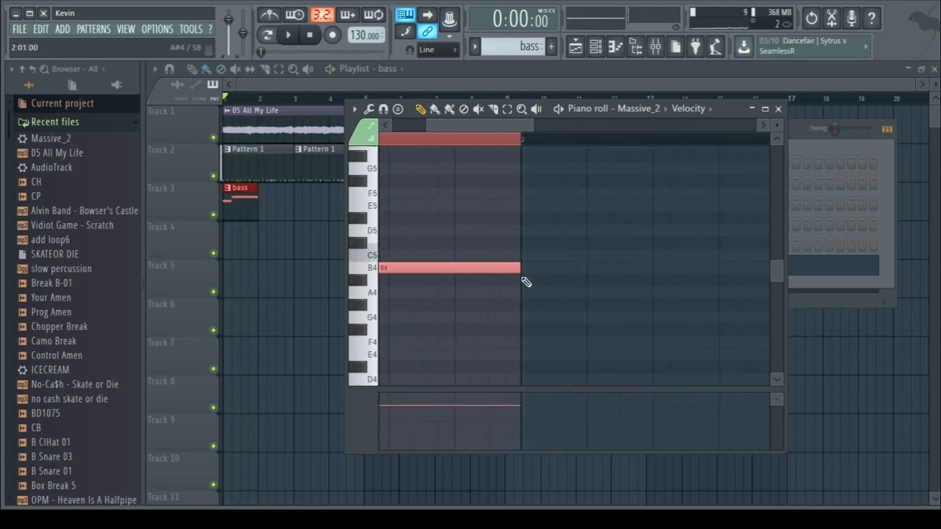
{"action": "left_click", "coordinate": [449, 267]}
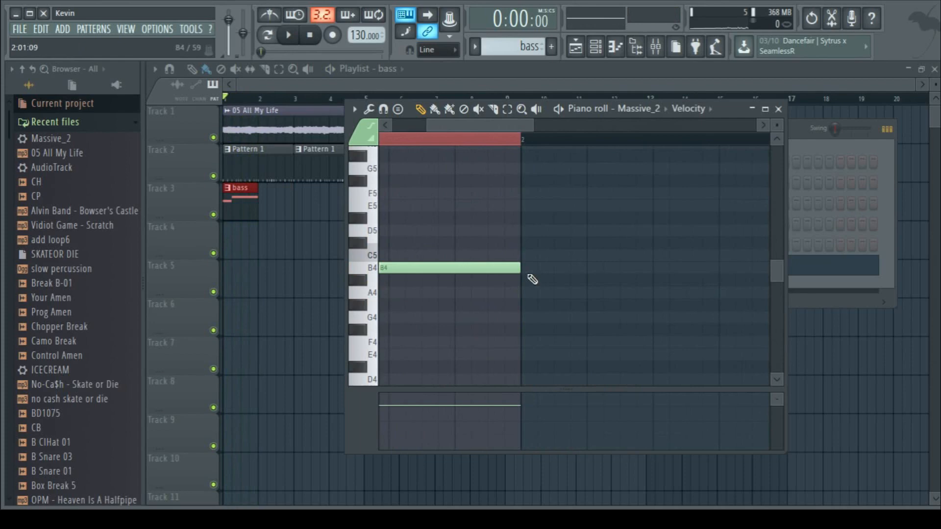
{"action": "left_click_drag", "start_coordinate": [520, 268], "coordinate": [651, 267]}
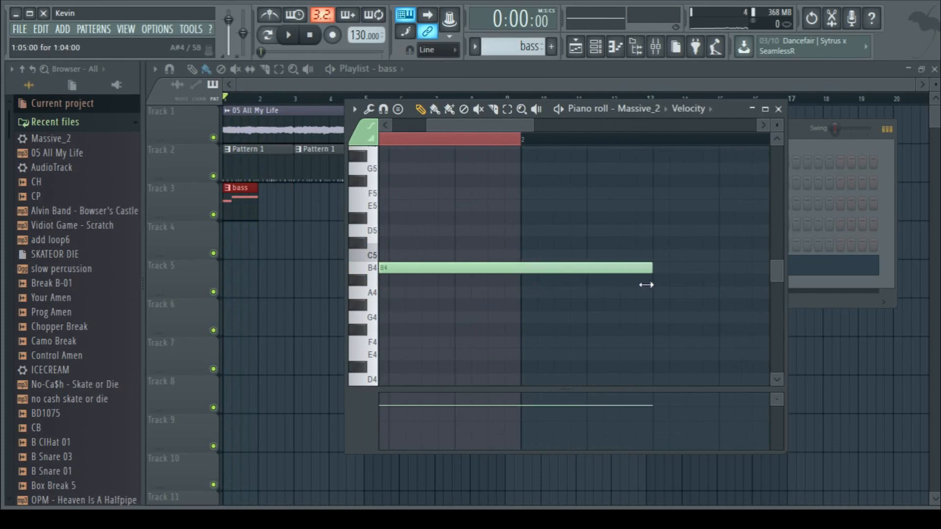
{"action": "left_click", "coordinate": [287, 35]}
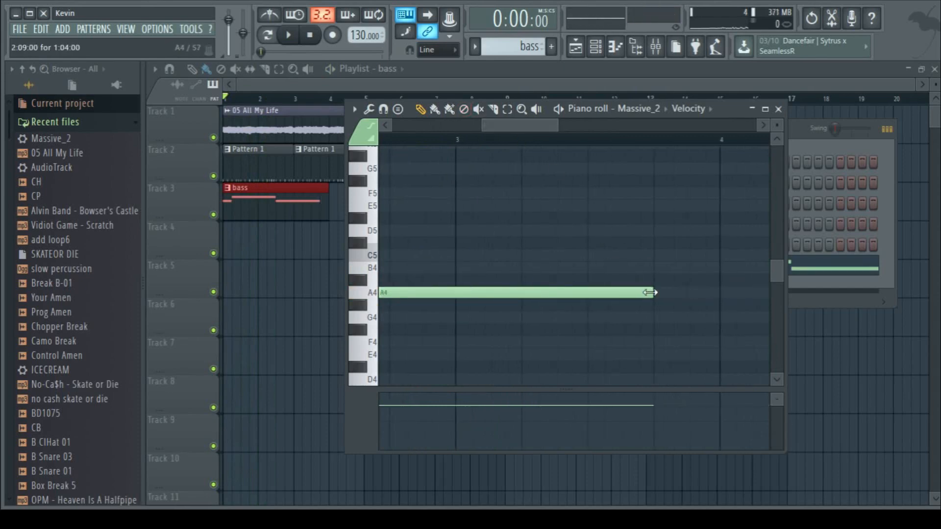
{"action": "left_click_drag", "start_coordinate": [650, 293], "coordinate": [455, 293]}
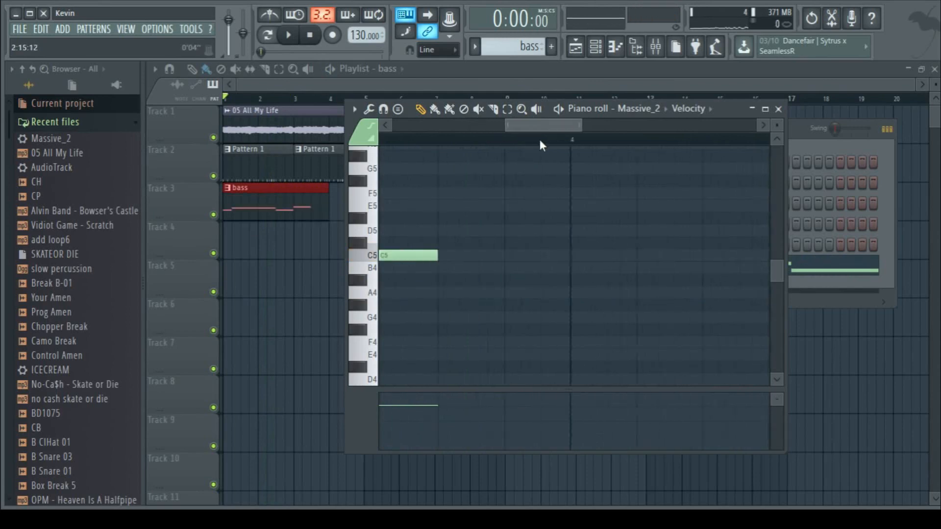
Step: Stretch the C5 note to bar 4, add an A4 note from bar 4, and close the piano roll
{"action": "left_click_drag", "start_coordinate": [437, 254], "coordinate": [619, 255]}
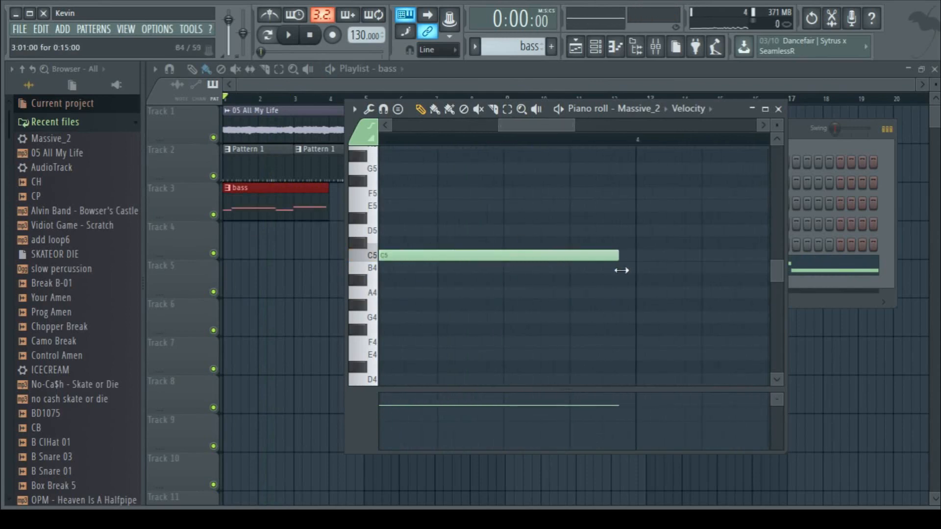
{"action": "left_click_drag", "start_coordinate": [622, 255], "coordinate": [557, 255]}
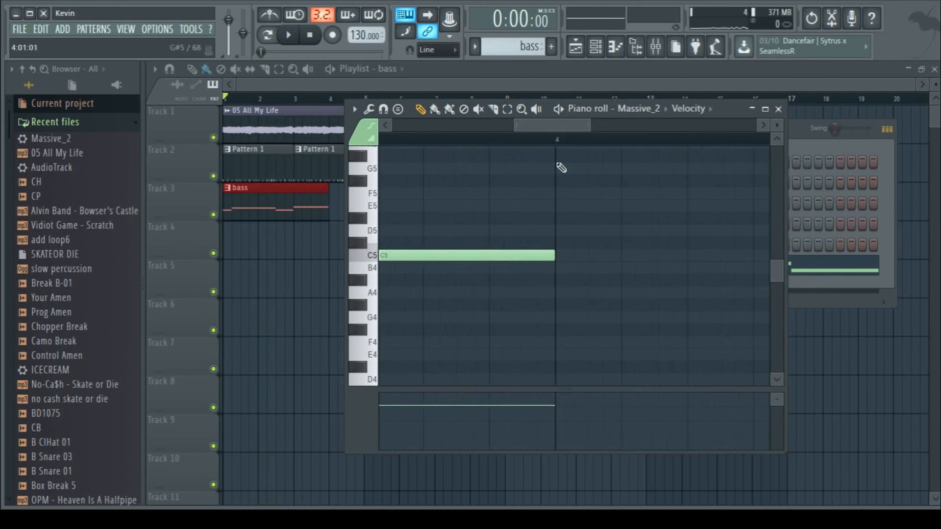
{"action": "left_click", "coordinate": [576, 294]}
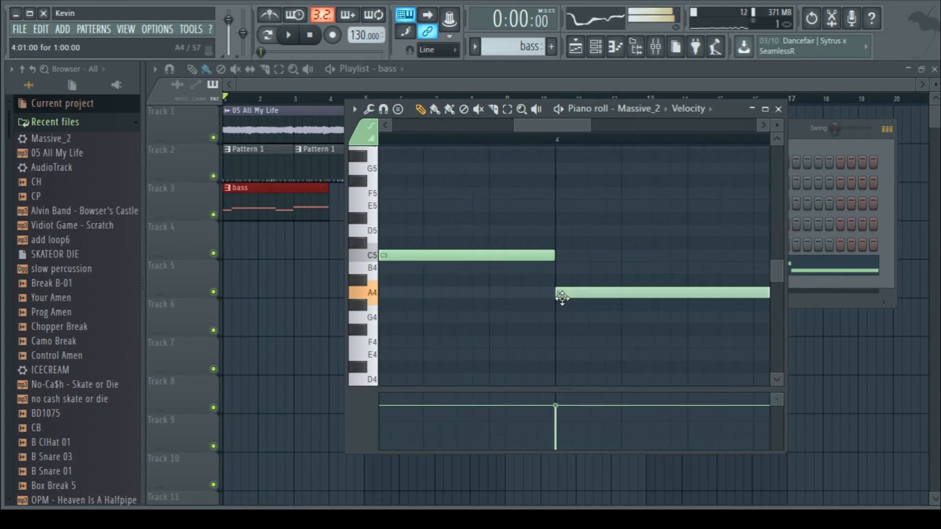
{"action": "left_click", "coordinate": [287, 36]}
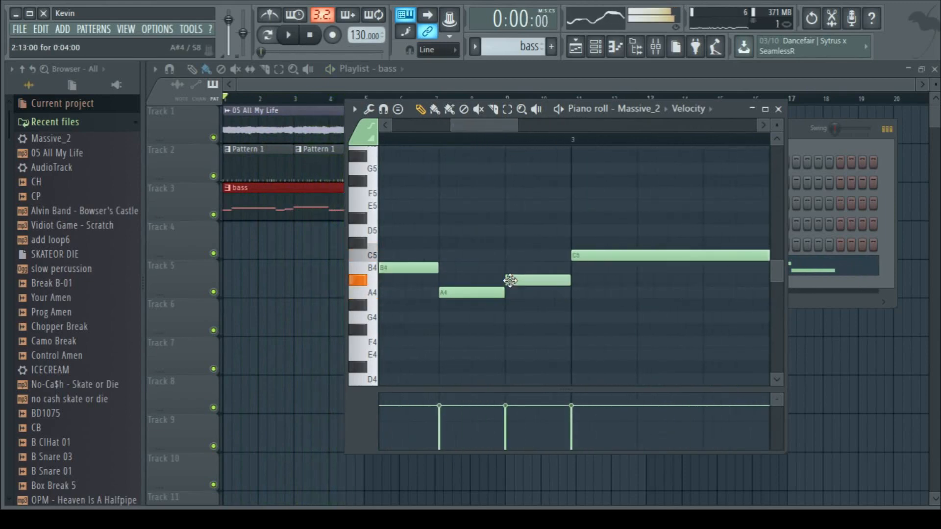
{"action": "left_click", "coordinate": [288, 35]}
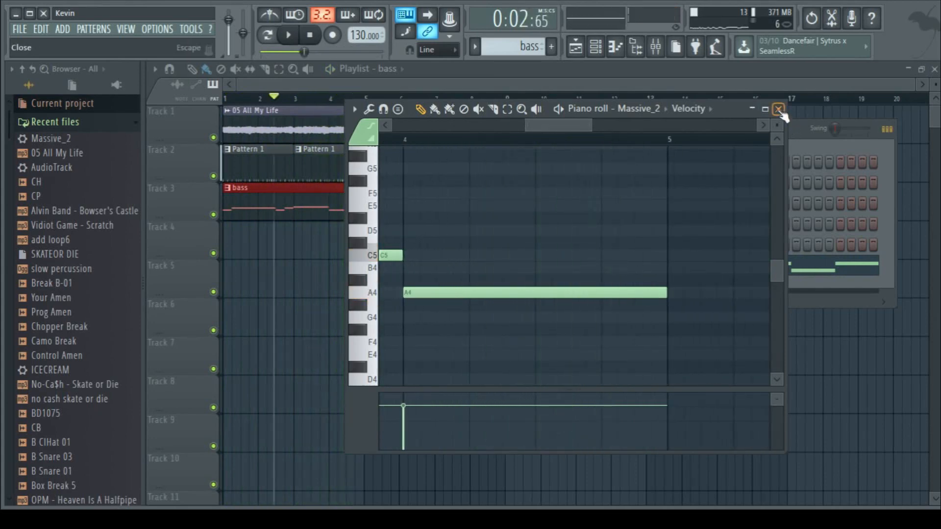
{"action": "left_click", "coordinate": [778, 109]}
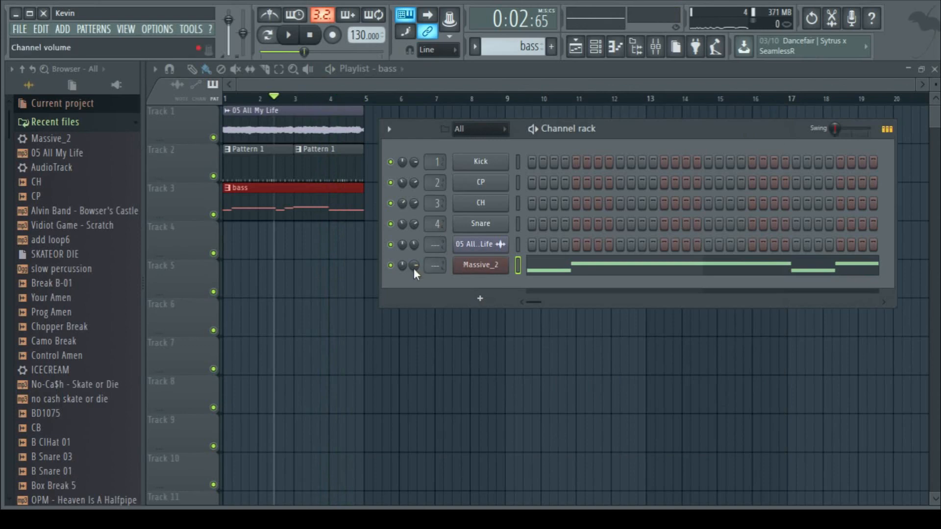
Step: Return to the playlist and select every vocal, drum and bass clip
{"action": "left_click", "coordinate": [287, 34]}
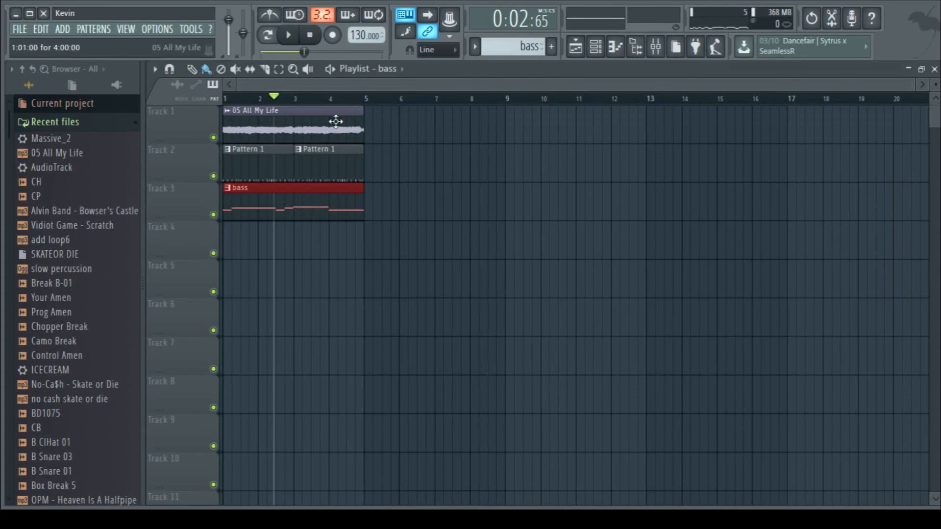
{"action": "left_click", "coordinate": [279, 68]}
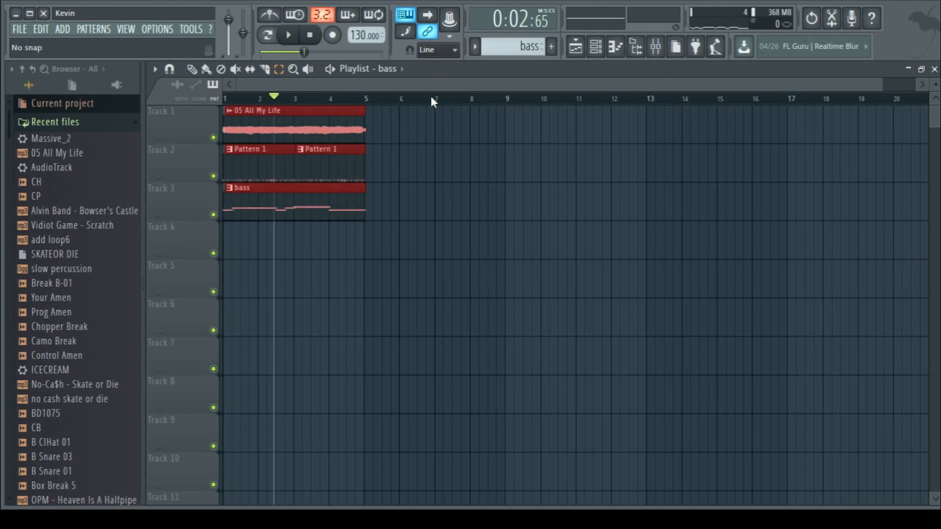
Step: Turn snapping off and duplicate all clips to bars 5–9, then deselect them
{"action": "left_click", "coordinate": [206, 69]}
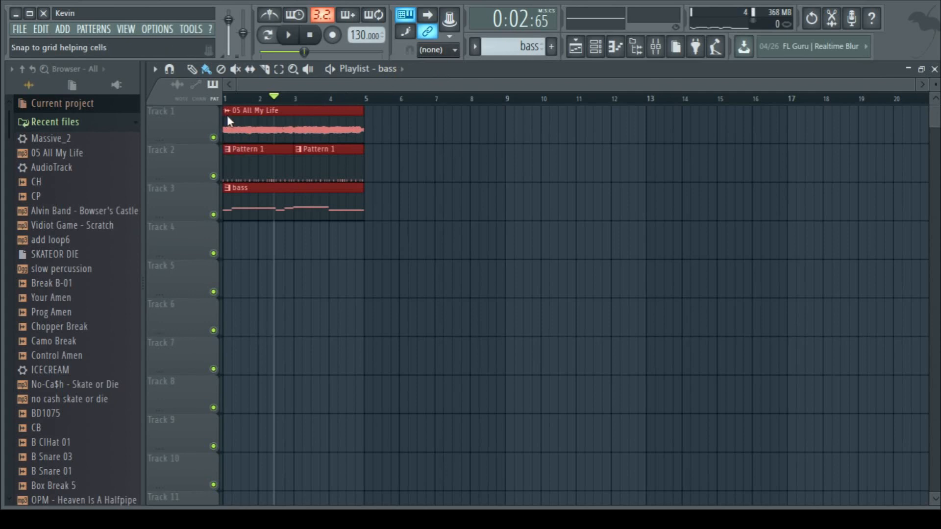
{"action": "mouse_move", "coordinate": [434, 80]}
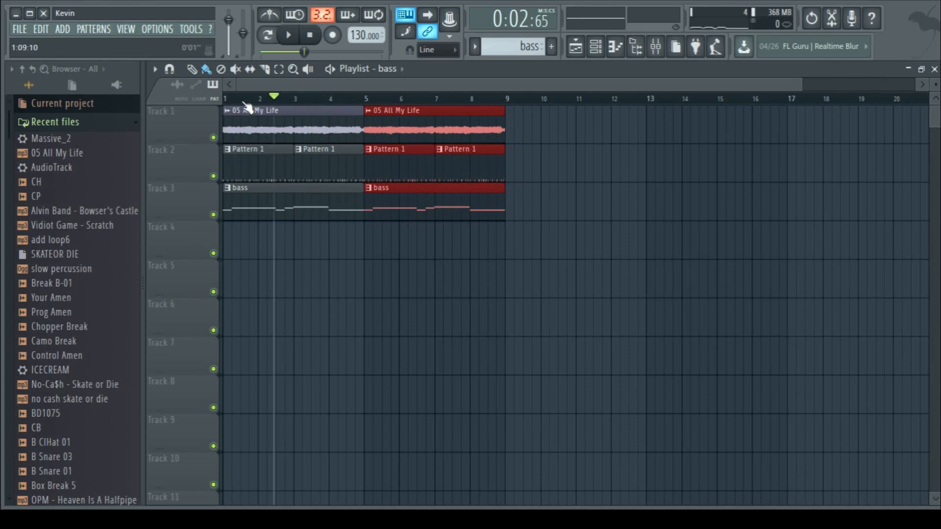
{"action": "left_click", "coordinate": [287, 36]}
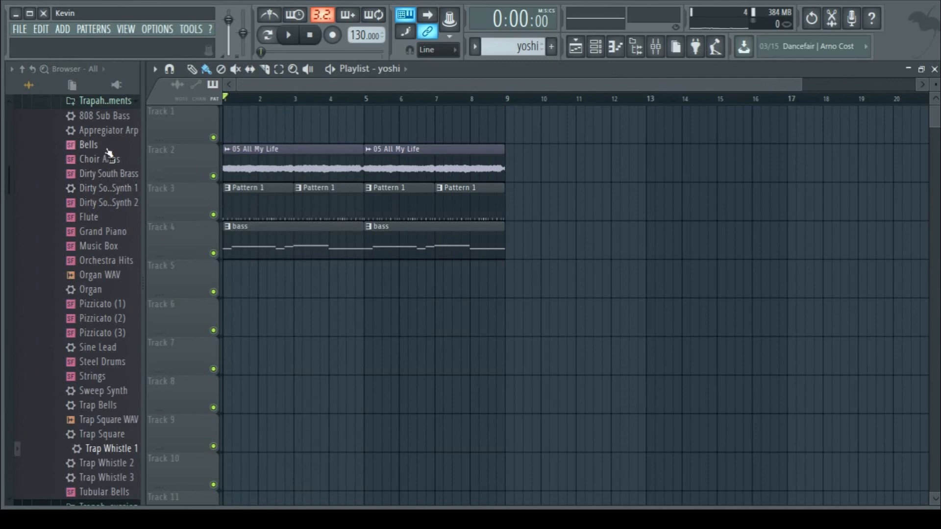
{"action": "mouse_move", "coordinate": [105, 160]}
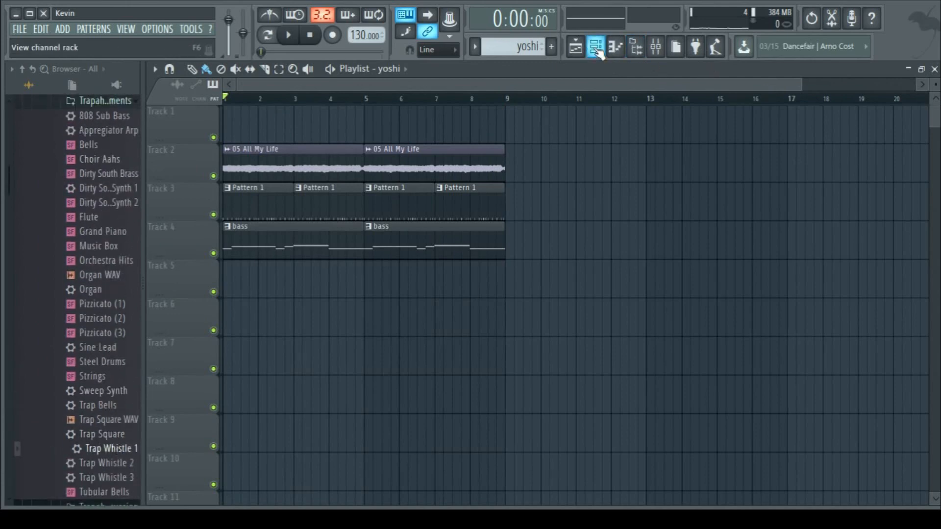
Step: Drag Trap Whistle 1 into the channel rack and swap it to the Trap Whistle 2 preset
{"action": "left_click", "coordinate": [595, 47]}
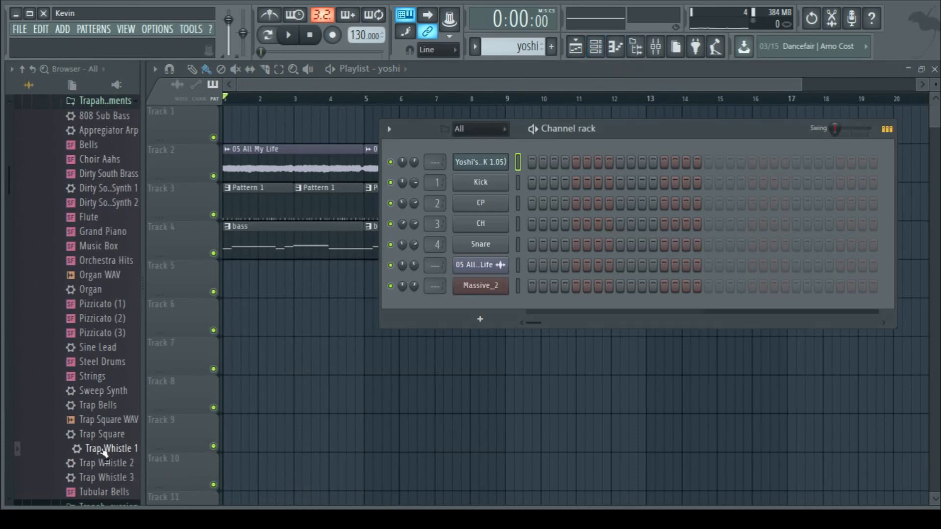
{"action": "left_click_drag", "start_coordinate": [108, 448], "coordinate": [492, 152]}
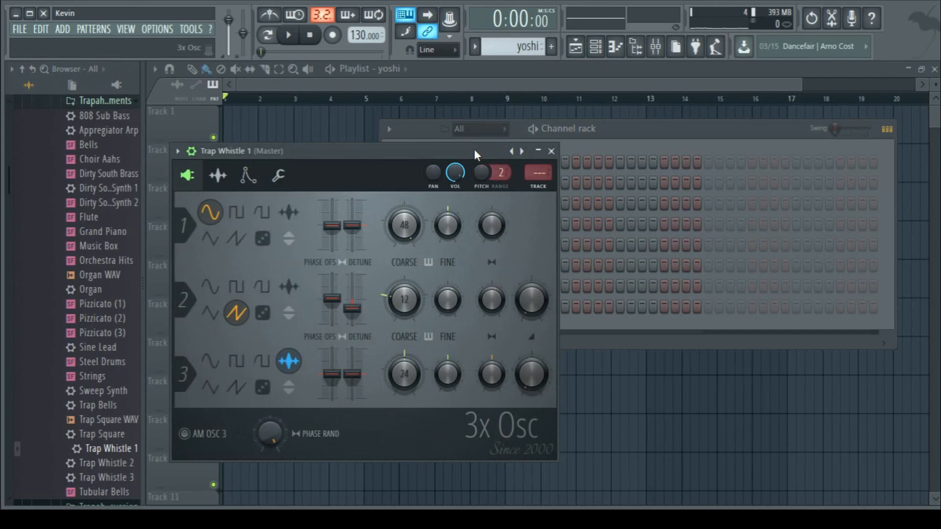
{"action": "left_click", "coordinate": [550, 151]}
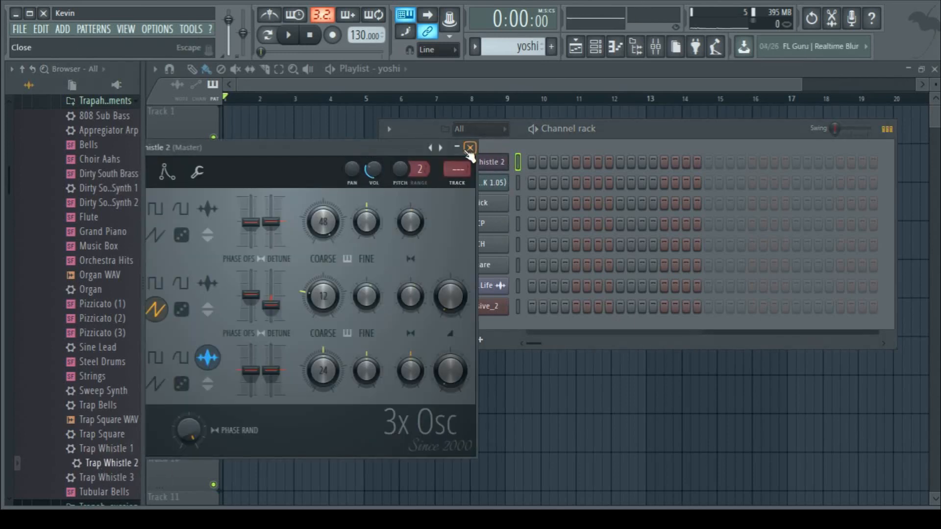
Step: Close 3x Osc, draw a long C4 whistle note and place the yoshi pattern on Track 1
{"action": "left_click", "coordinate": [471, 148]}
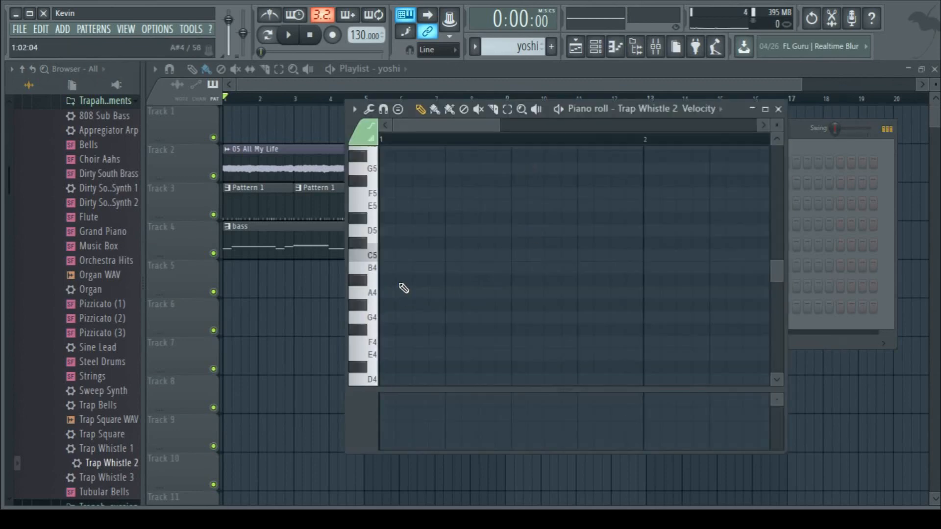
{"action": "mouse_move", "coordinate": [388, 266]}
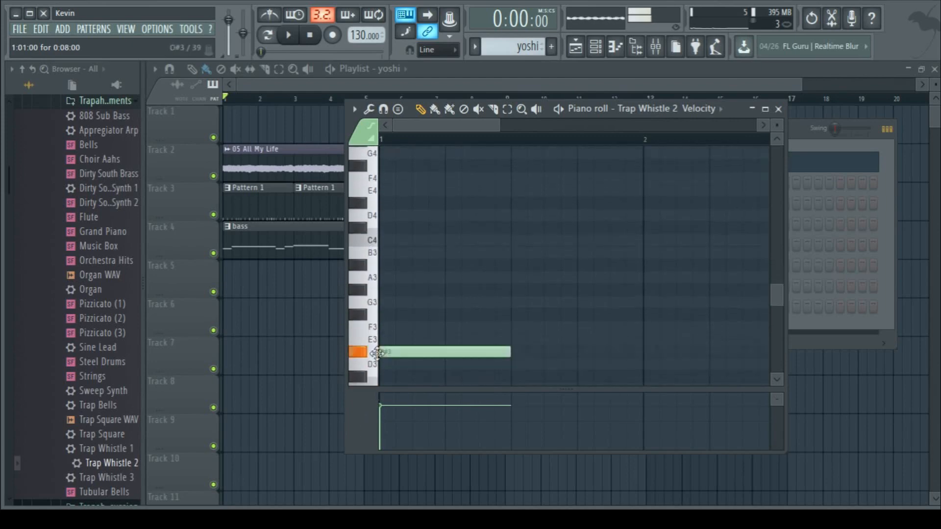
{"action": "left_click_drag", "start_coordinate": [444, 352], "coordinate": [444, 240]}
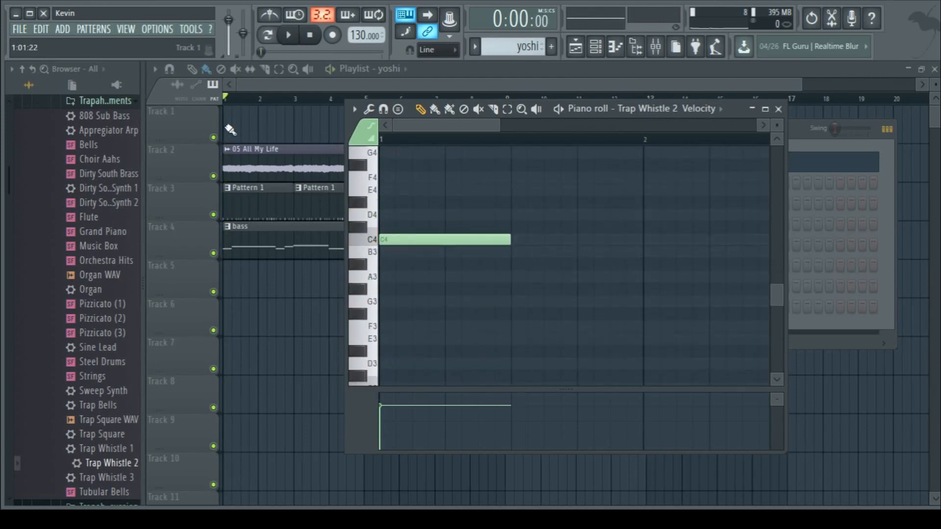
{"action": "left_click", "coordinate": [287, 35]}
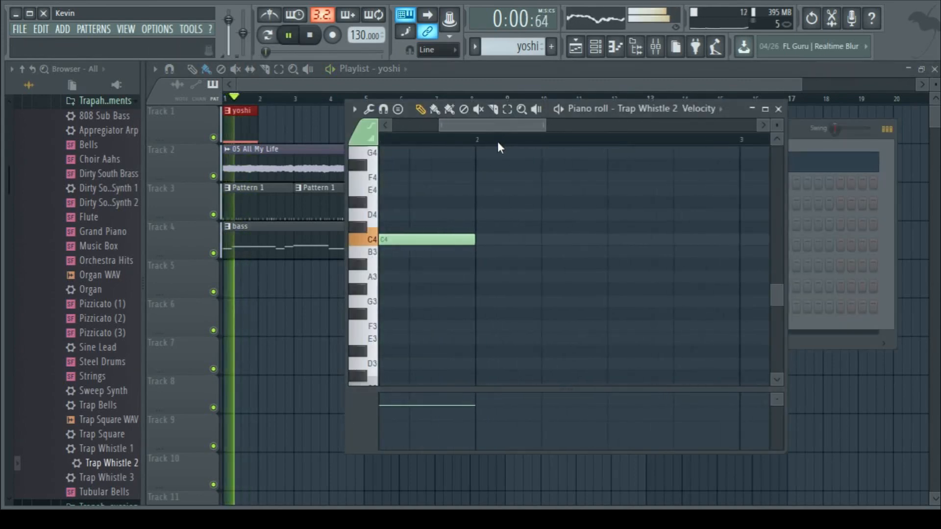
{"action": "left_click_drag", "start_coordinate": [472, 239], "coordinate": [469, 241]}
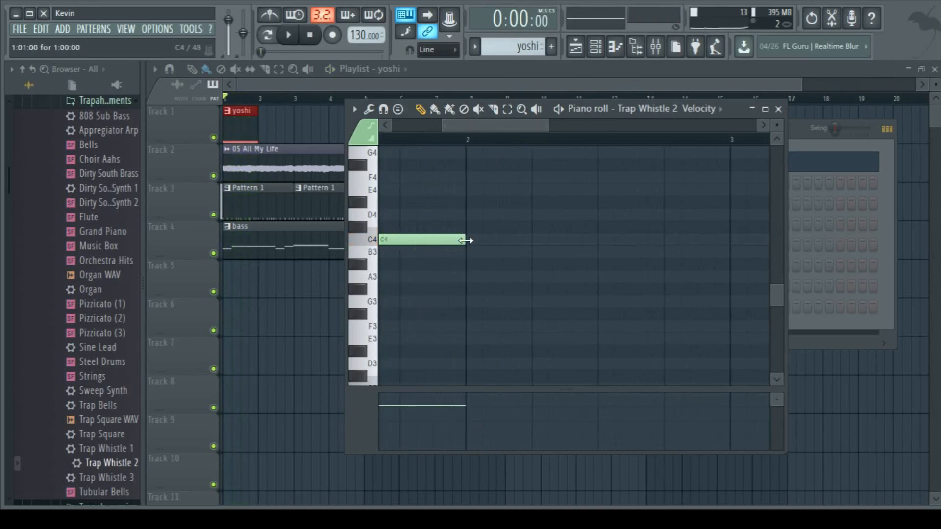
{"action": "left_click_drag", "start_coordinate": [465, 240], "coordinate": [597, 241]}
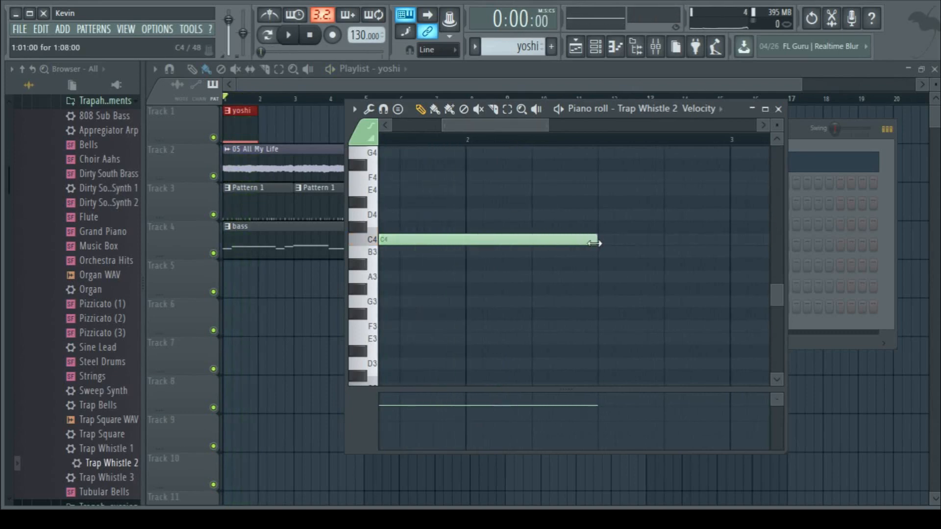
{"action": "left_click", "coordinate": [287, 34]}
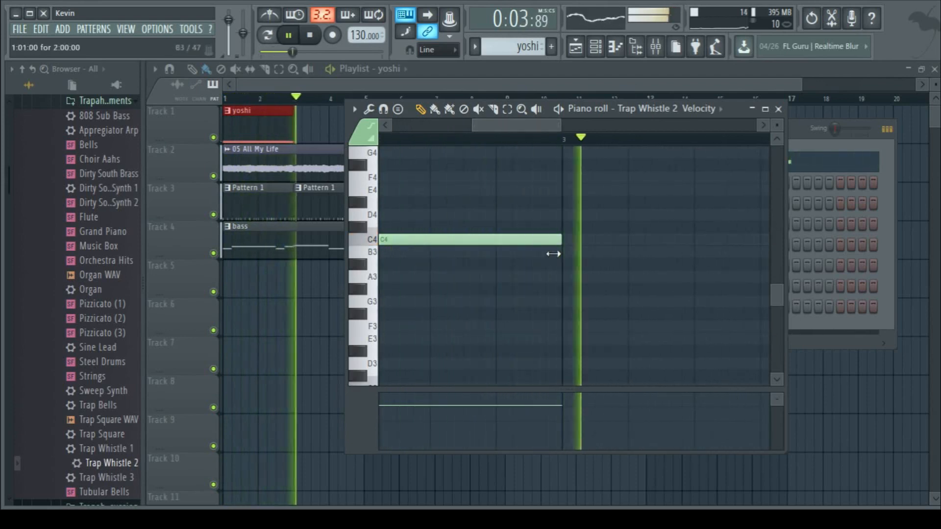
Step: Add a long C#4 note from bar 3 and an A#3 note stretched to bar 5
{"action": "left_click_drag", "start_coordinate": [560, 227], "coordinate": [769, 226]}
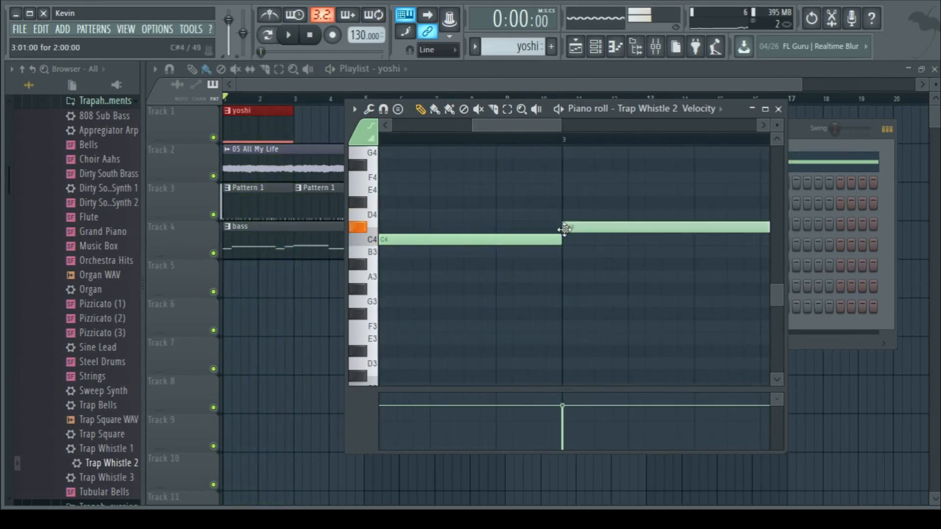
{"action": "left_click", "coordinate": [287, 34]}
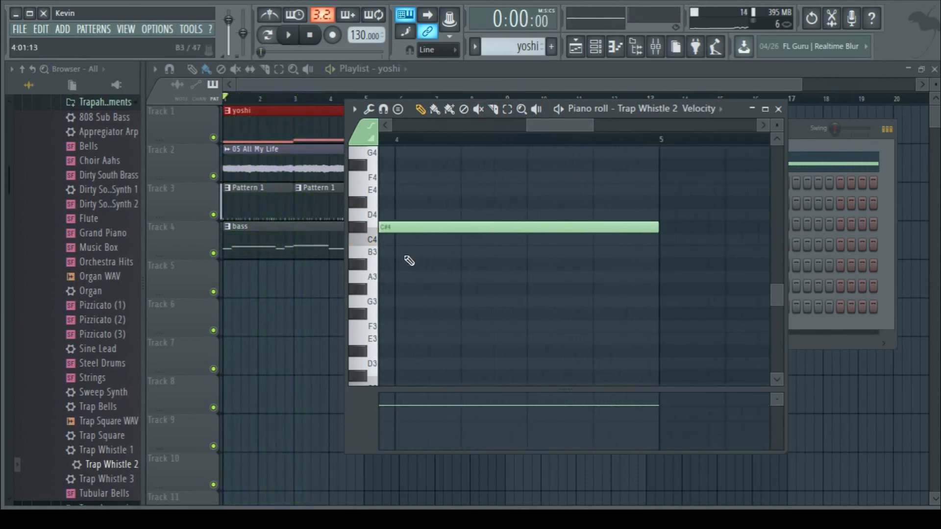
{"action": "left_click", "coordinate": [396, 263]}
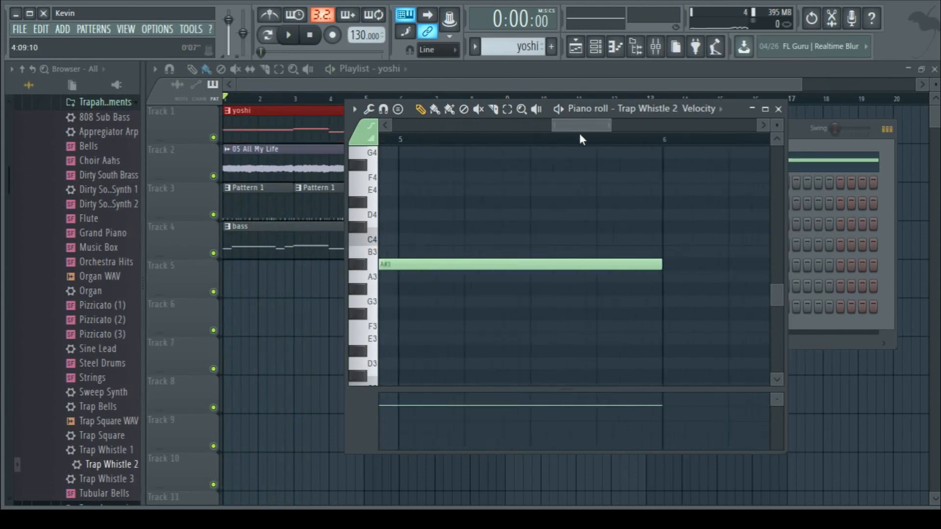
{"action": "left_click", "coordinate": [287, 34]}
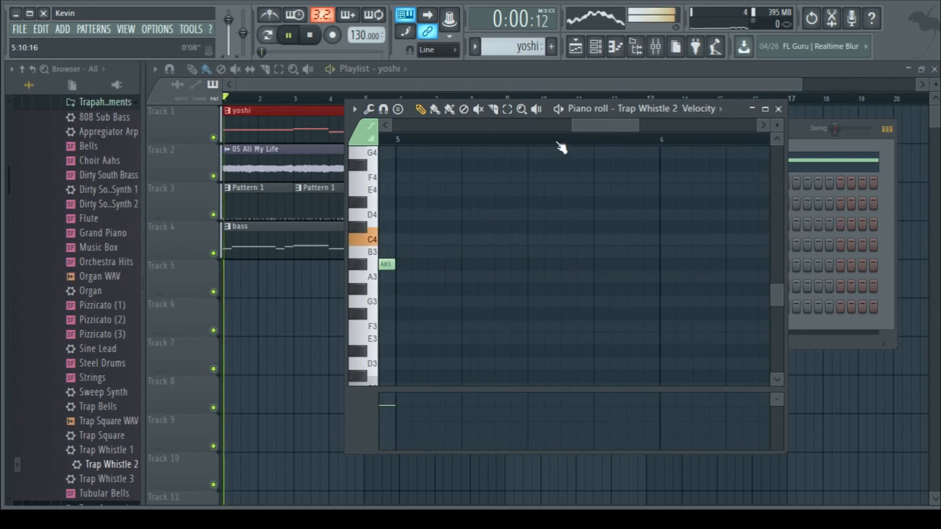
{"action": "left_click", "coordinate": [778, 108]}
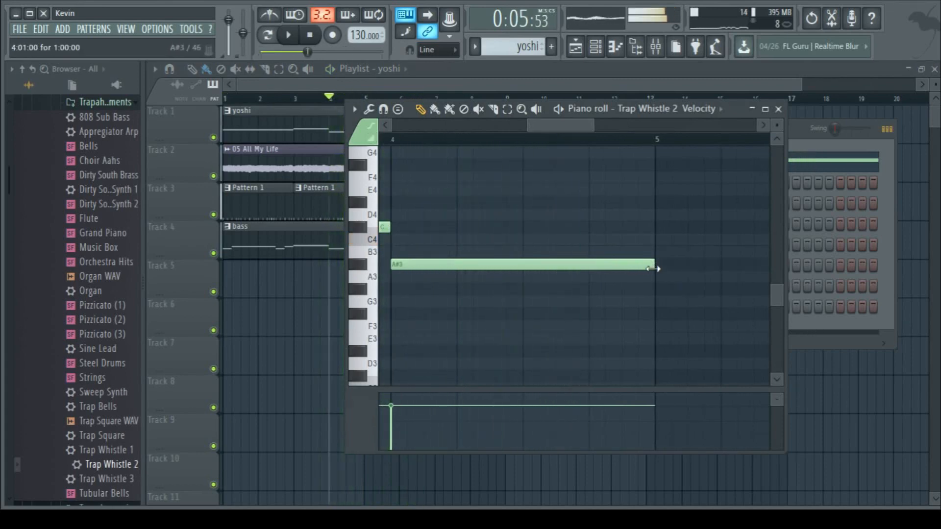
{"action": "left_click", "coordinate": [678, 226]}
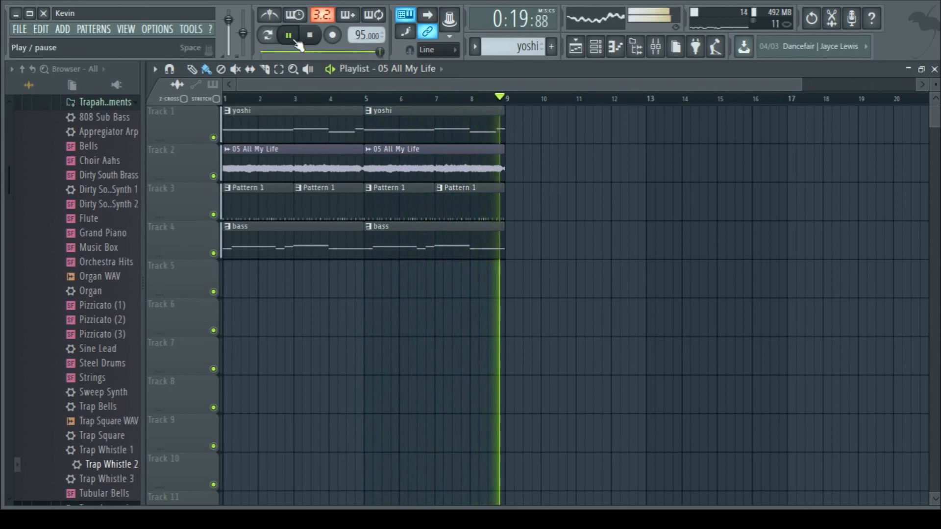
Step: Duplicate the yoshi clip to bar 5, set tempo to 95 BPM, play the beat and stop it
{"action": "left_click", "coordinate": [310, 35]}
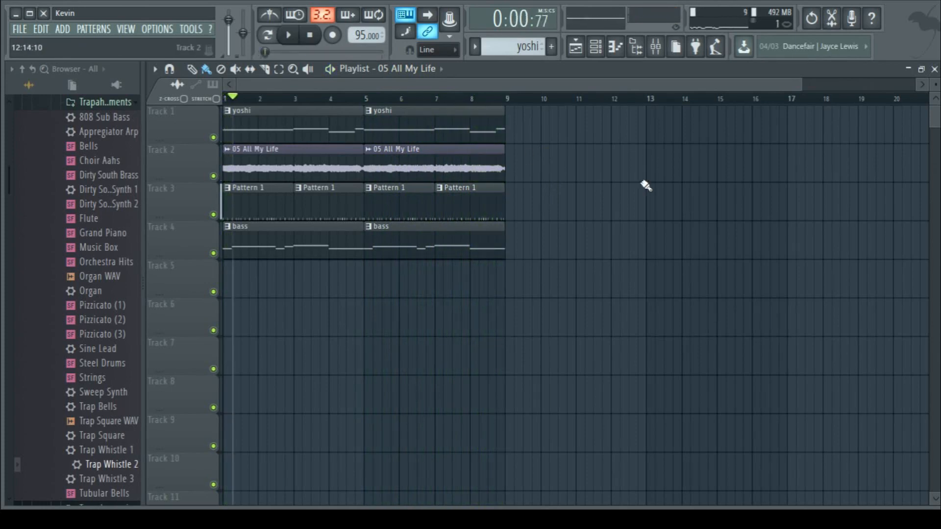